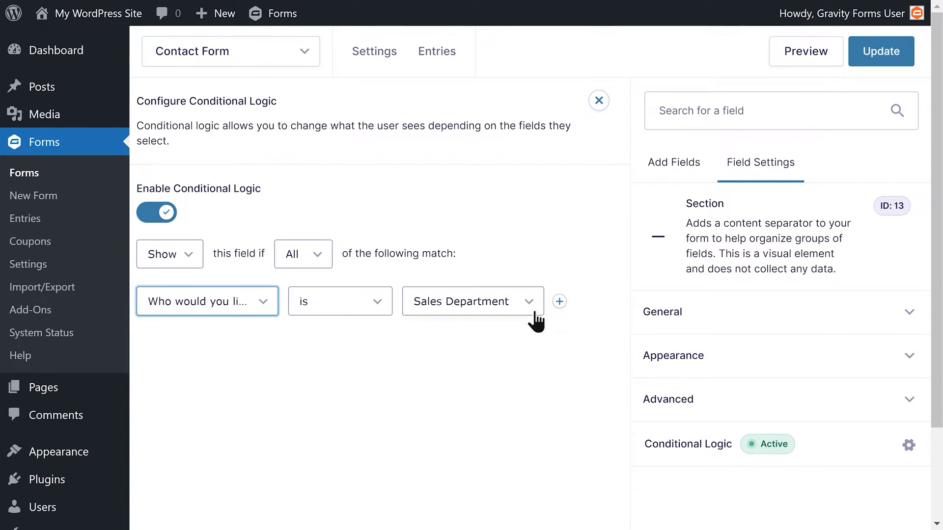
Inspect the rule's show/hide, all/any and field dropdowns without changing anything
left_click(472, 301)
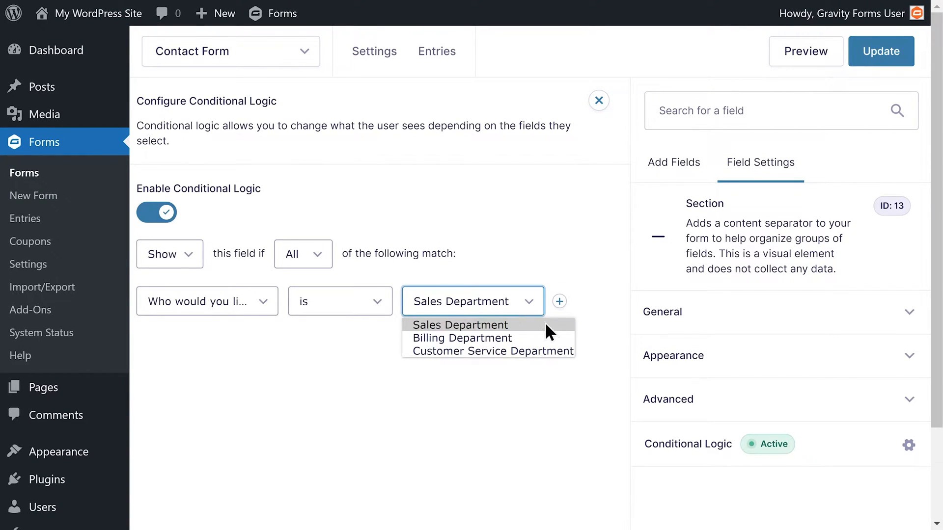
left_click(170, 253)
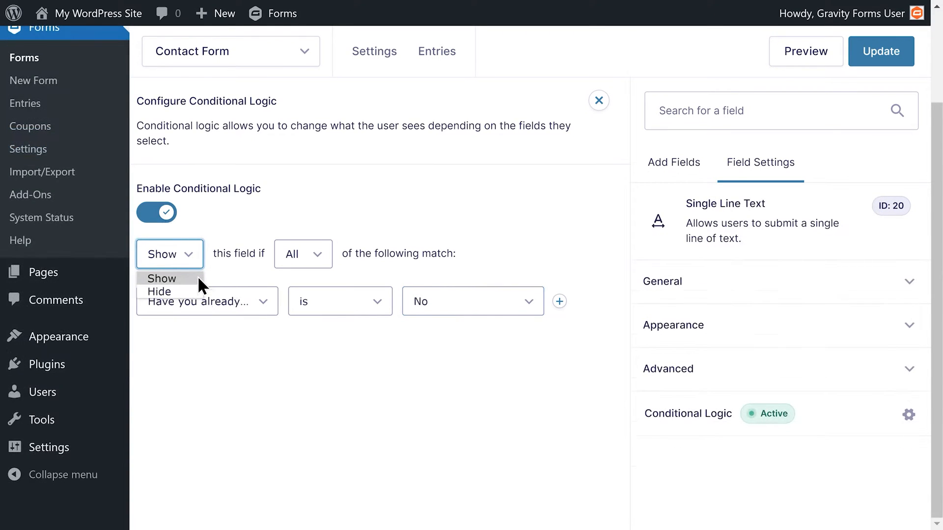
left_click(302, 254)
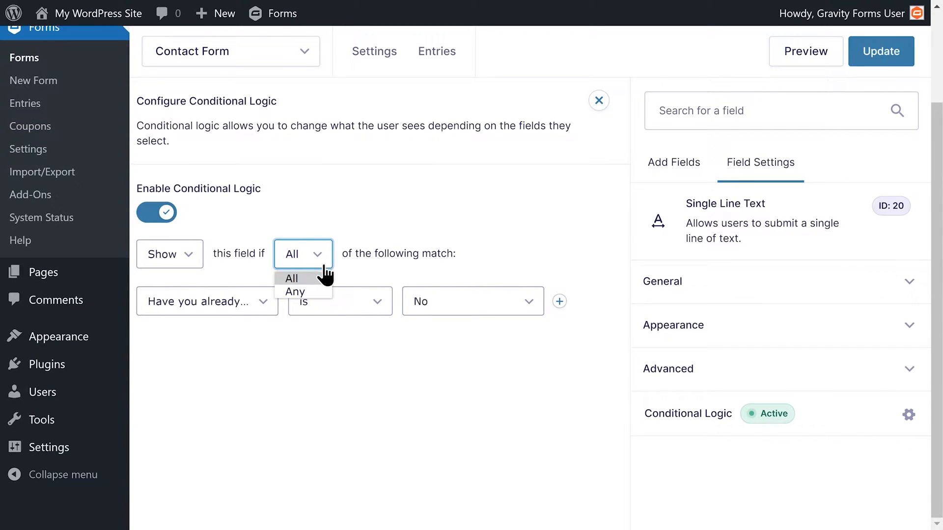
left_click(291, 278)
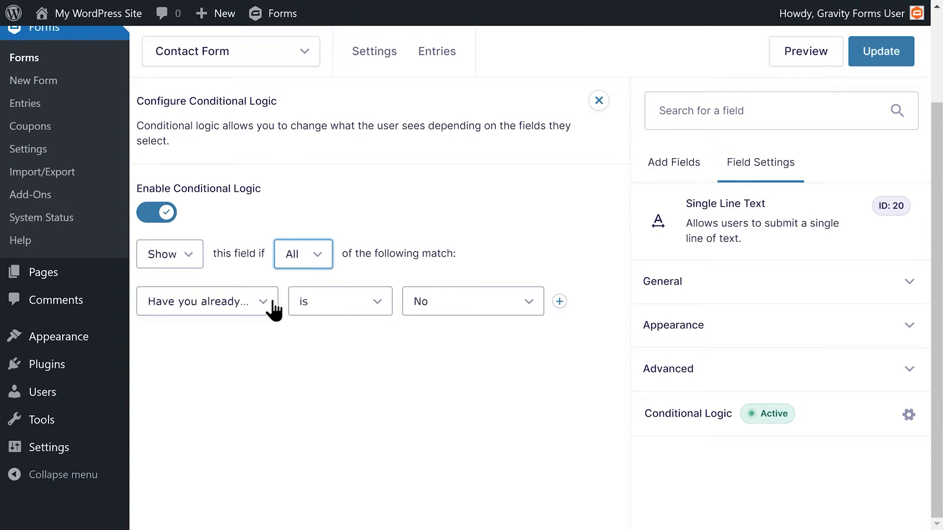
left_click(207, 301)
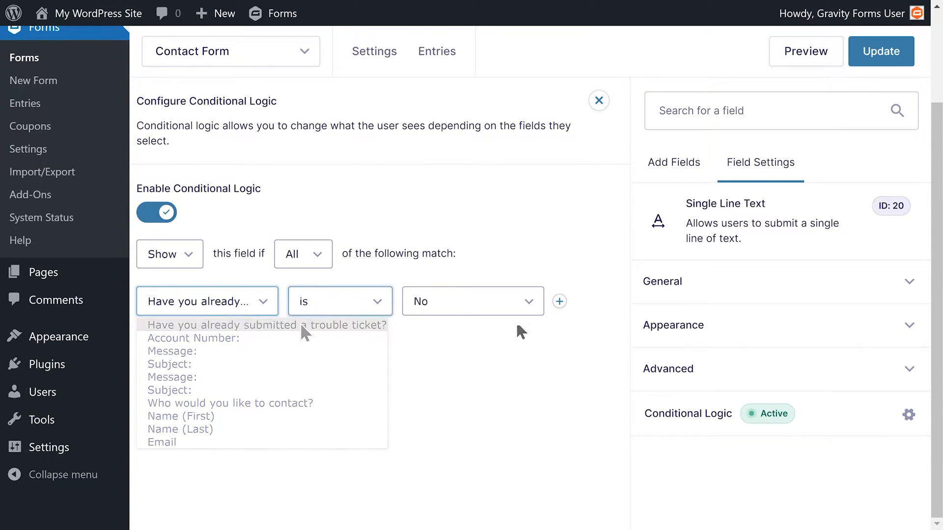
left_click(472, 301)
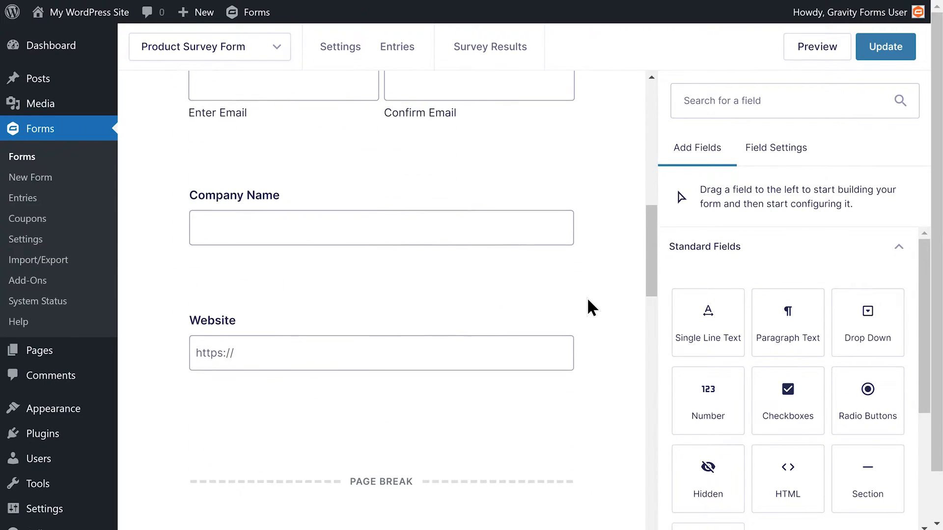
Preview the survey, rate Acme Products and answer sign-up, then select the payment method(s) field
scroll("down", 3)
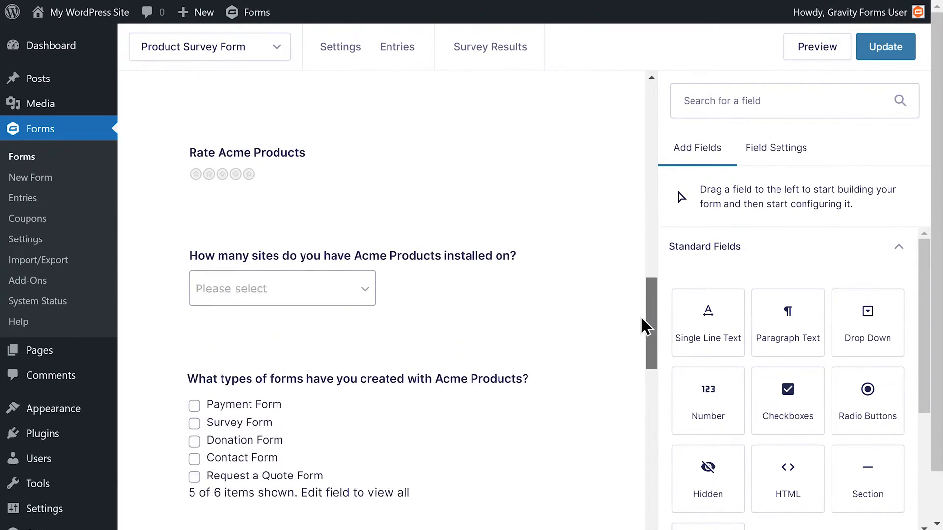
left_click(816, 46)
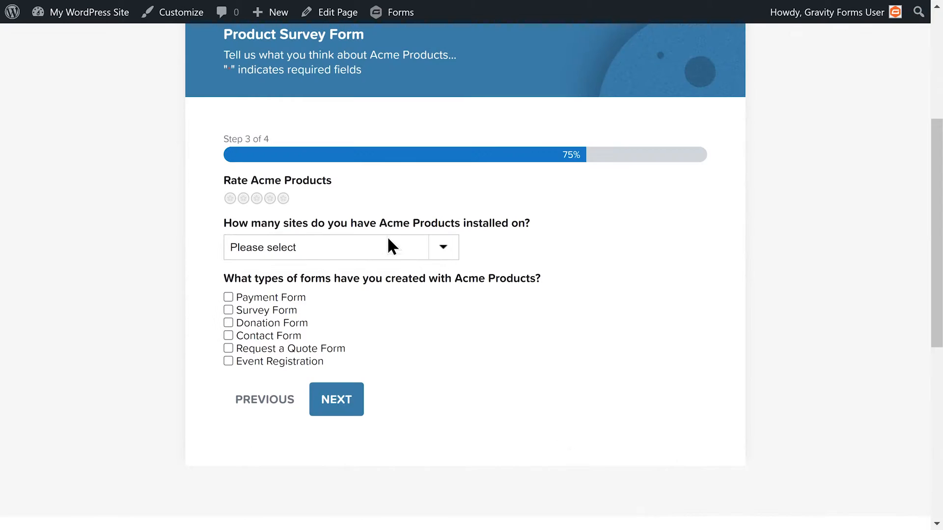
left_click(283, 197)
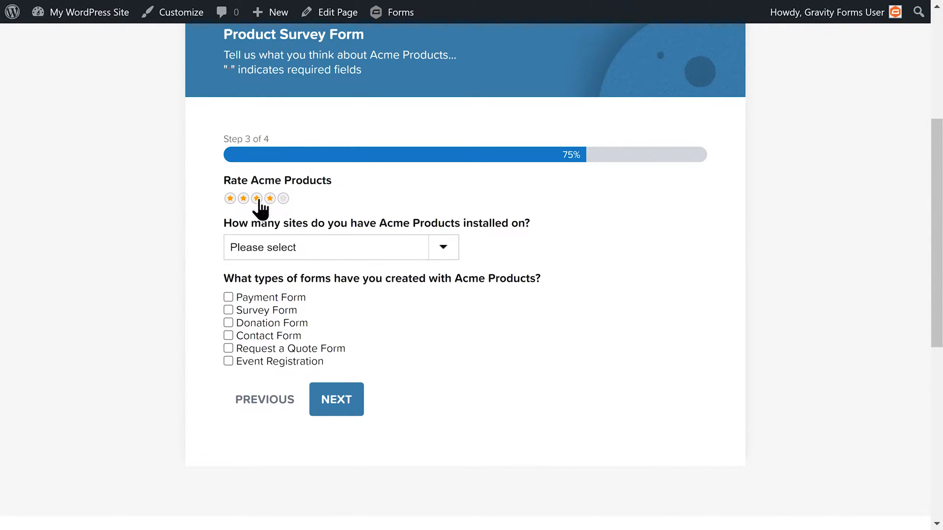
left_click(336, 400)
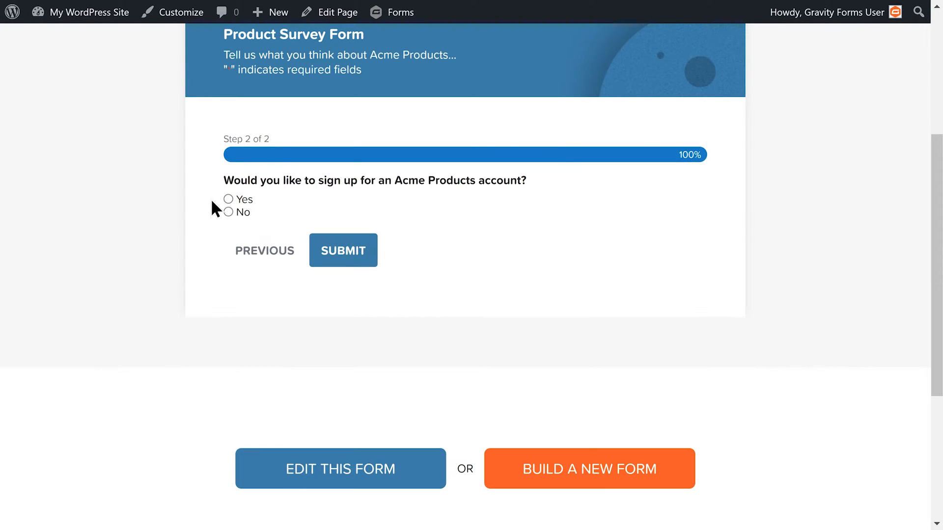
left_click(229, 199)
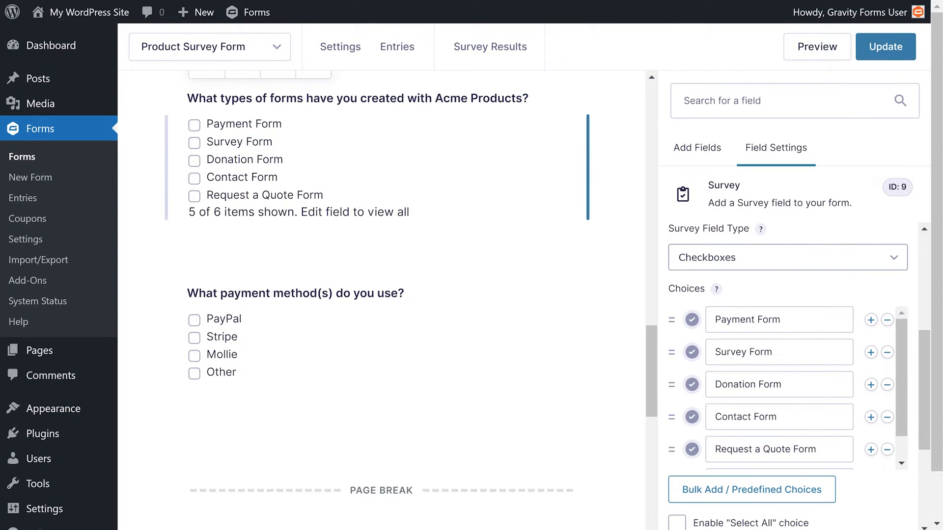
left_click(356, 155)
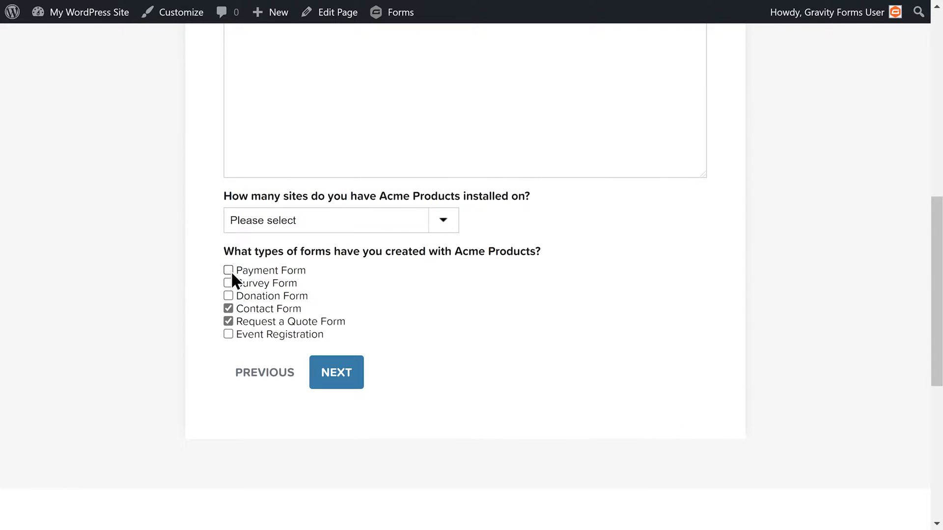
left_click(228, 270)
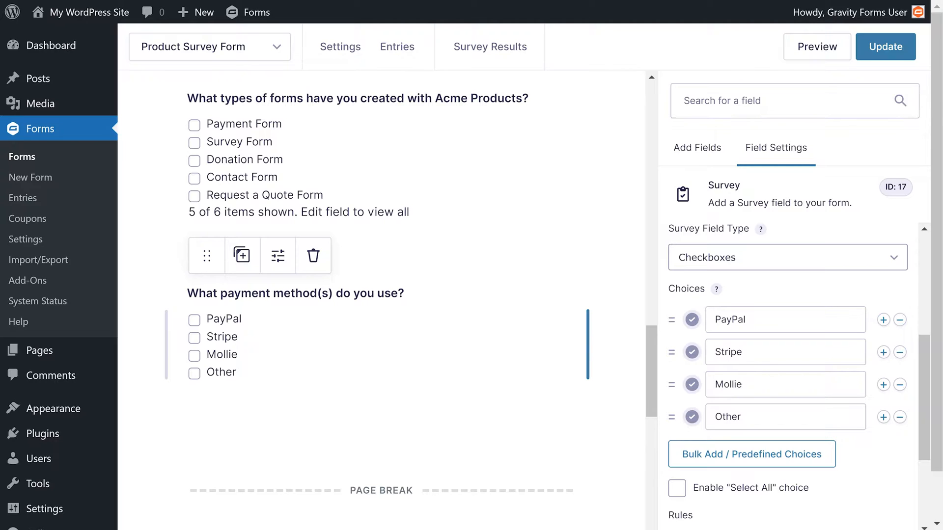
Enable the payment method field's conditional logic with two rules set to Show if Any
scroll("down", 3)
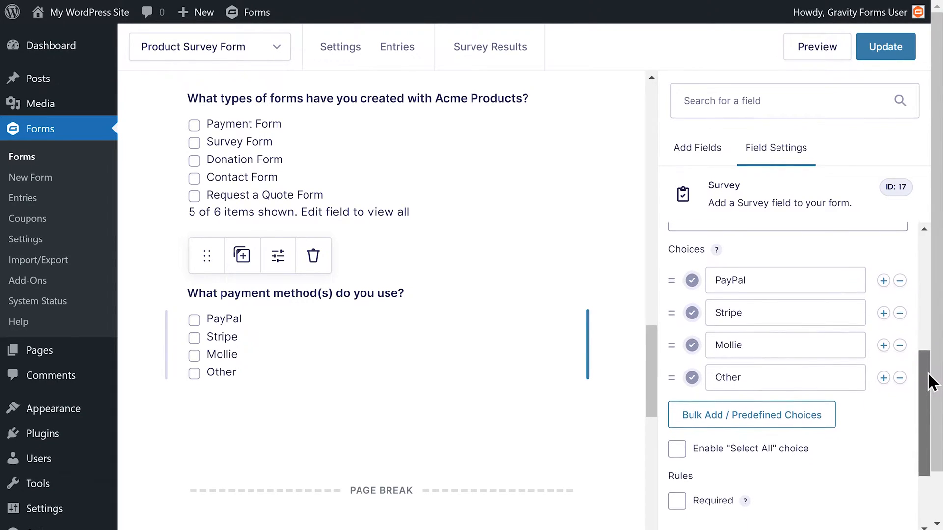
scroll("down", 3)
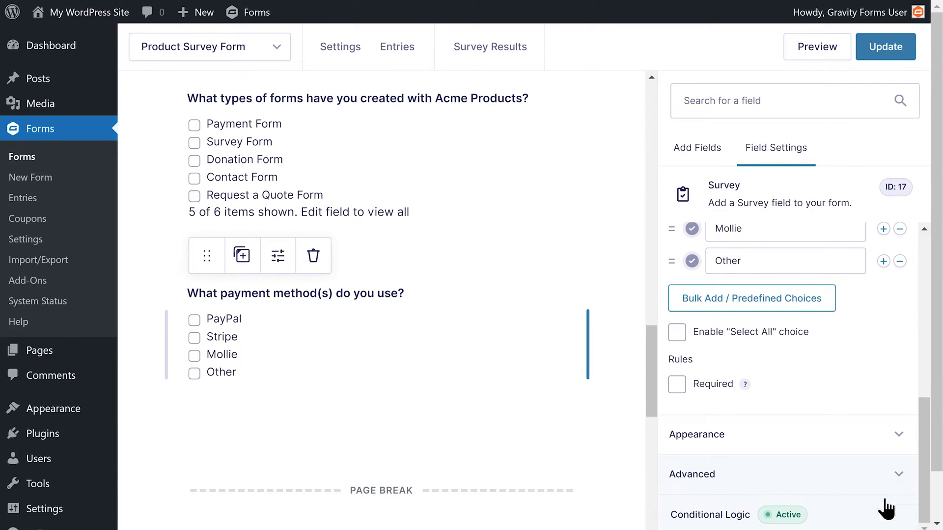
left_click(910, 363)
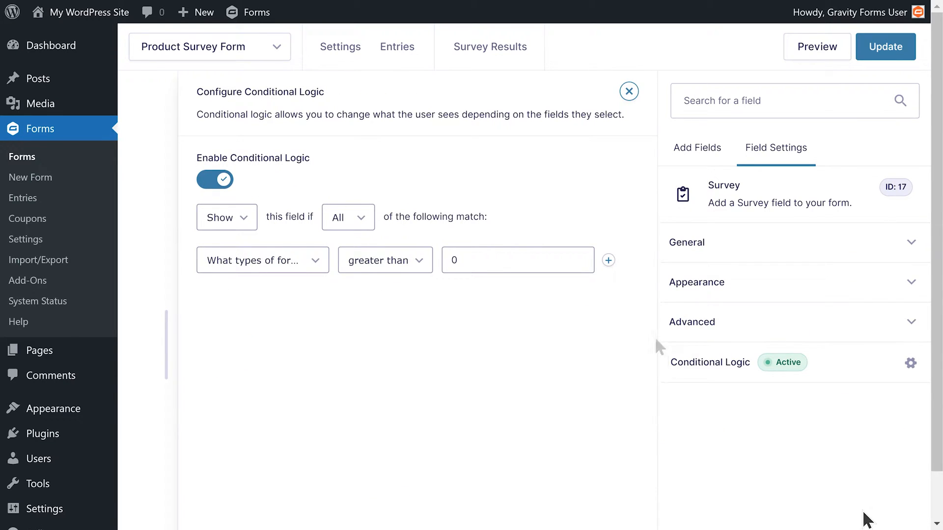
left_click(606, 259)
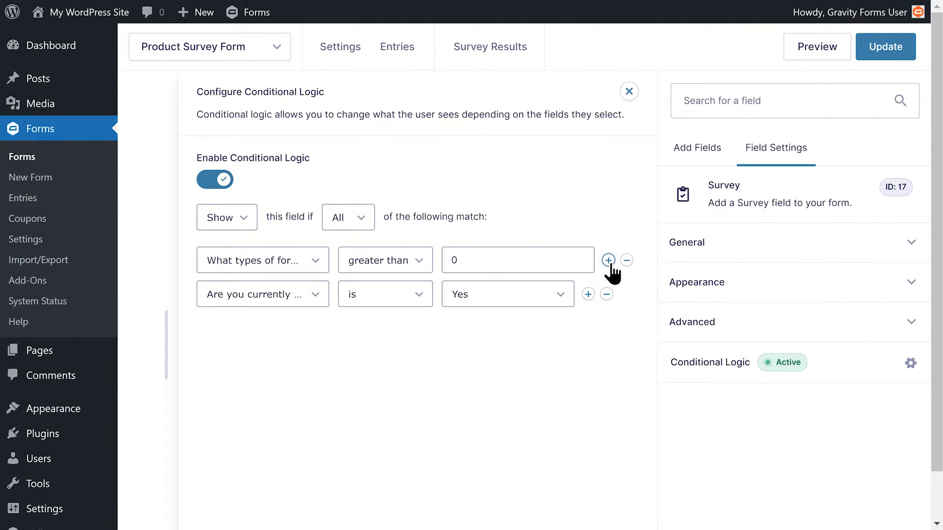
mouse_move(628, 308)
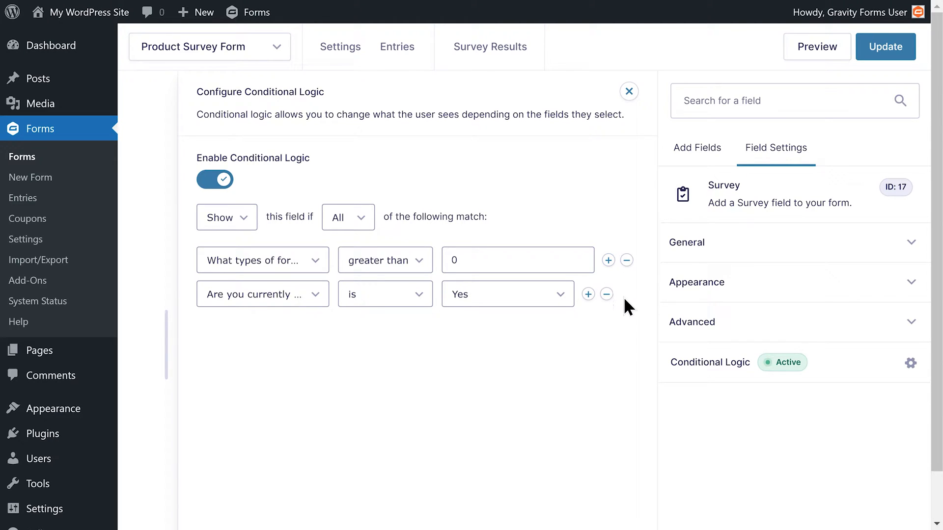
left_click(605, 294)
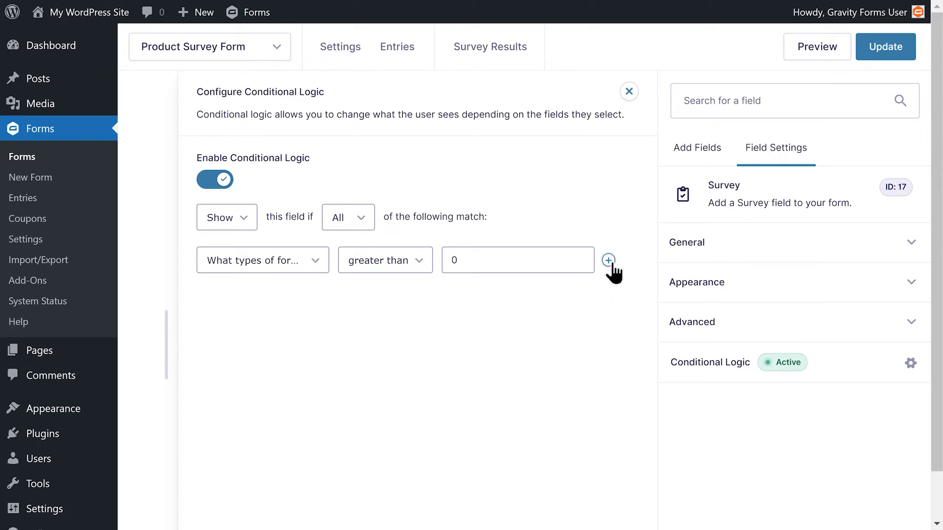
mouse_move(608, 260)
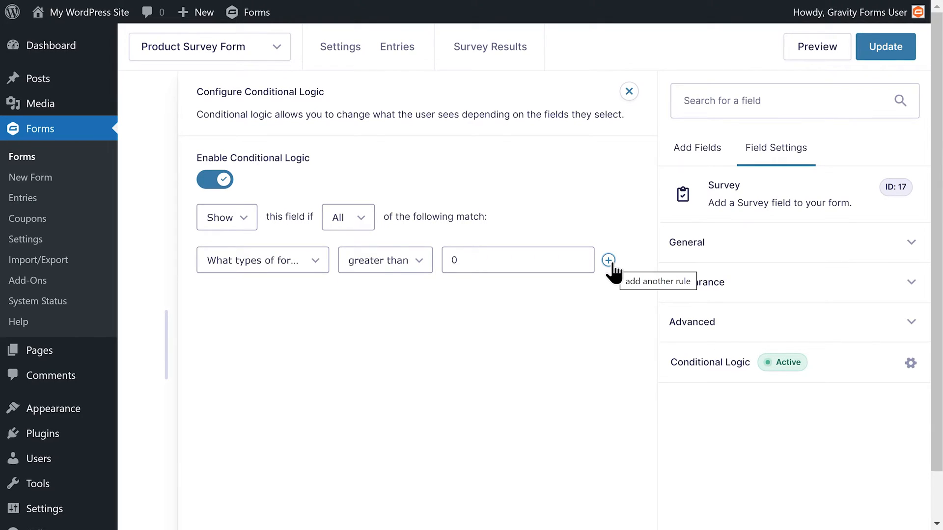
left_click(608, 260)
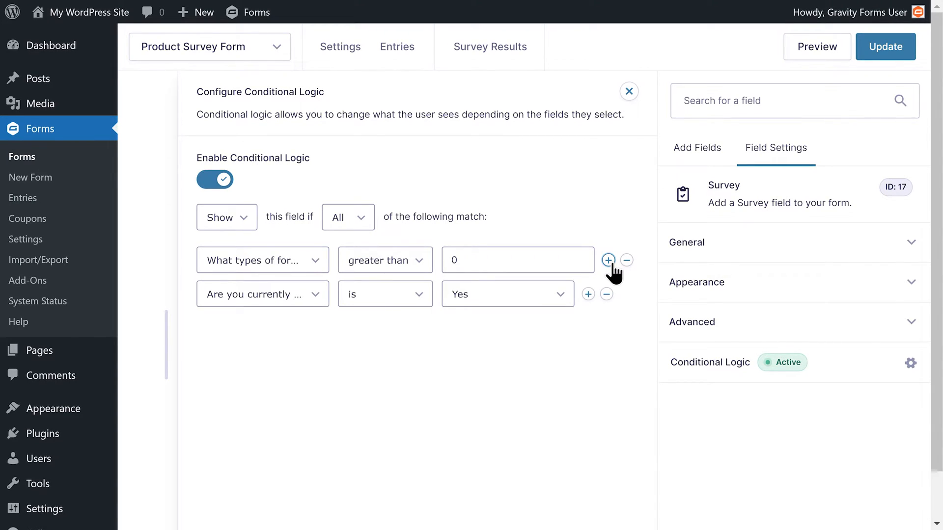
left_click(227, 217)
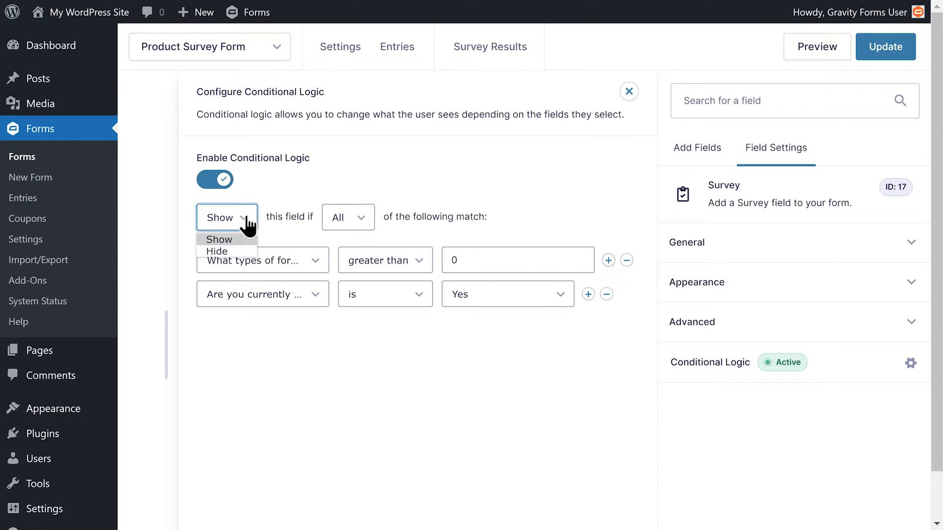
left_click(347, 217)
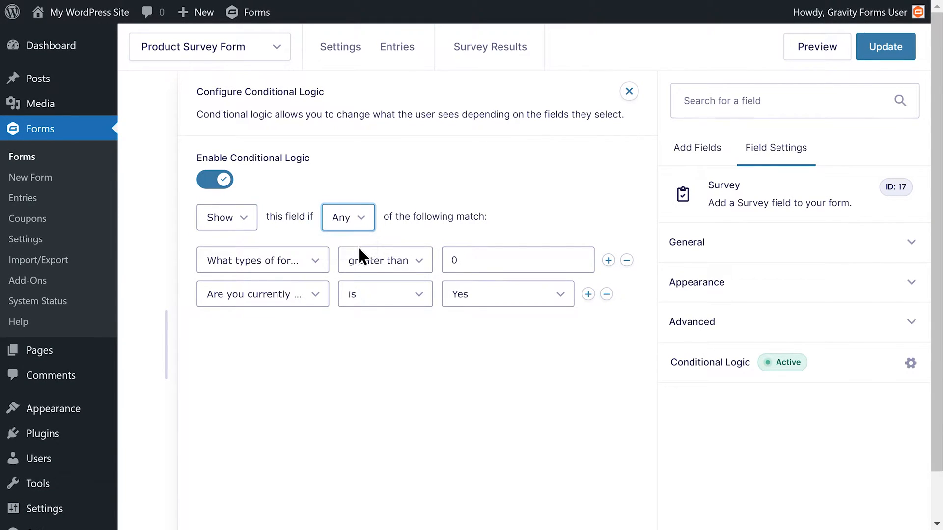
Set the rules to form types is Payment Form and form types is Donation Form
left_click(262, 259)
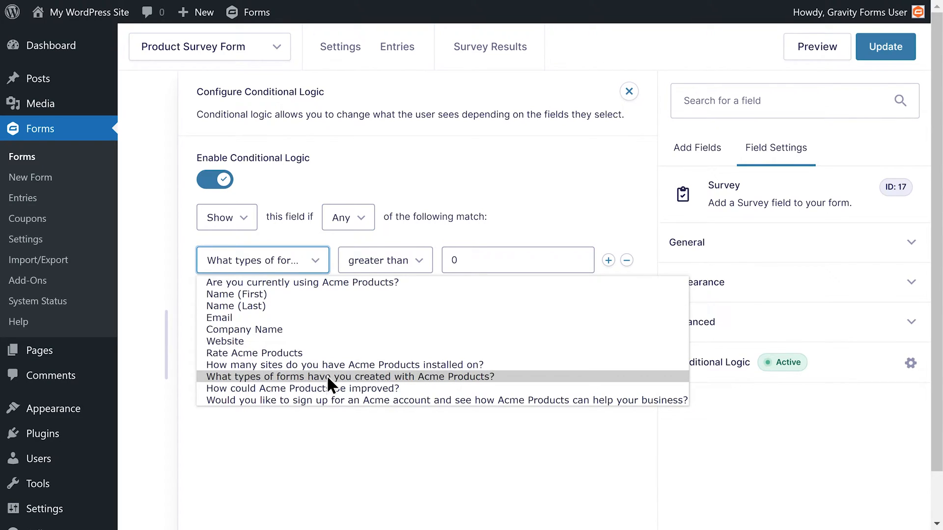
left_click(384, 259)
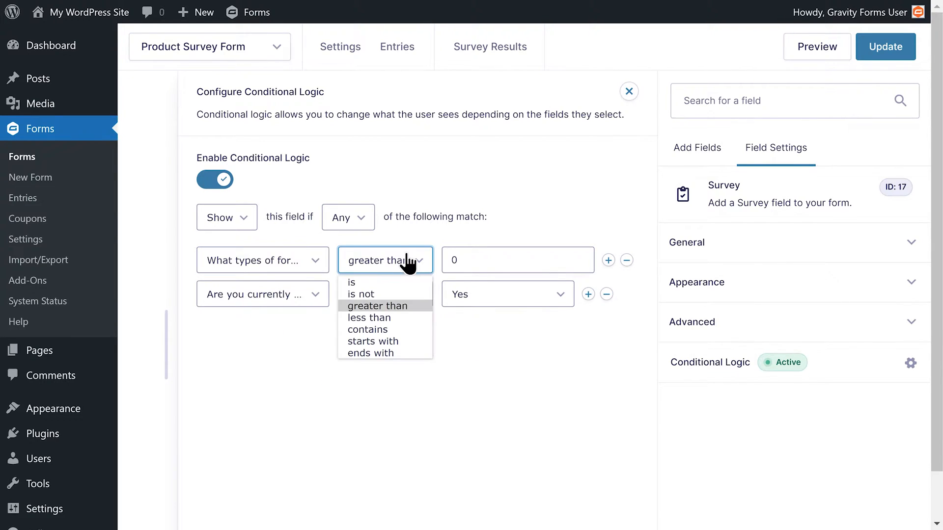
left_click(351, 283)
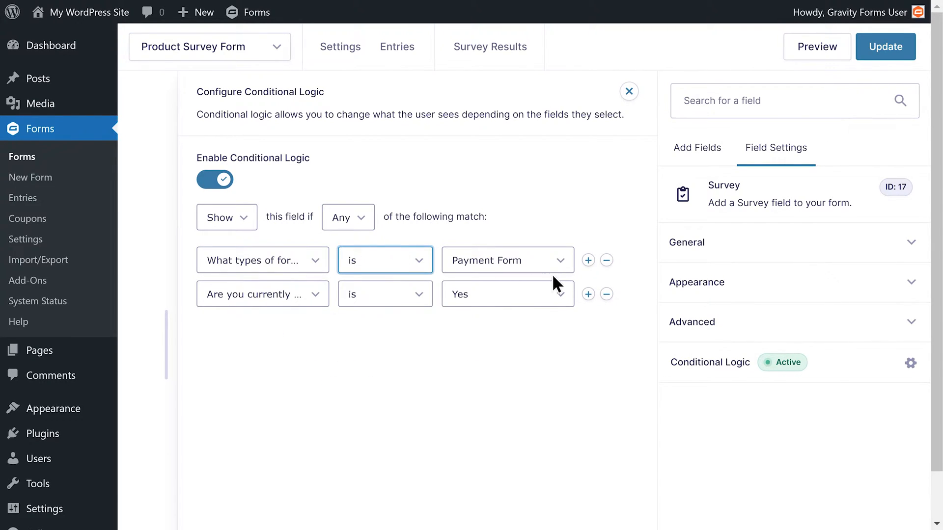
left_click(262, 293)
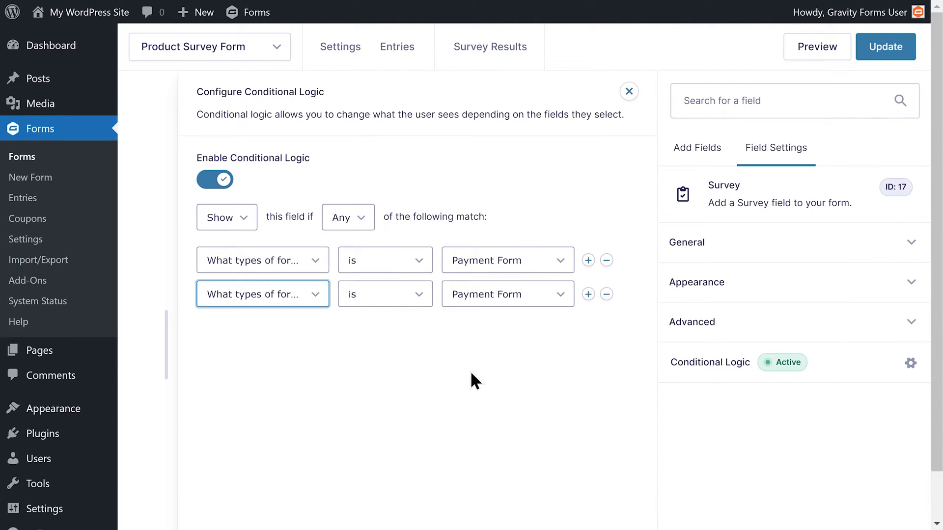
left_click(506, 294)
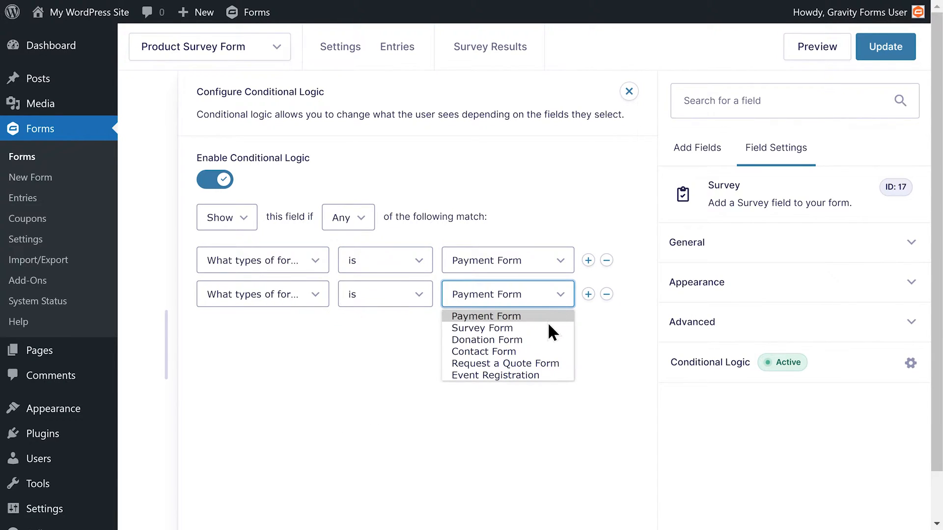
left_click(487, 339)
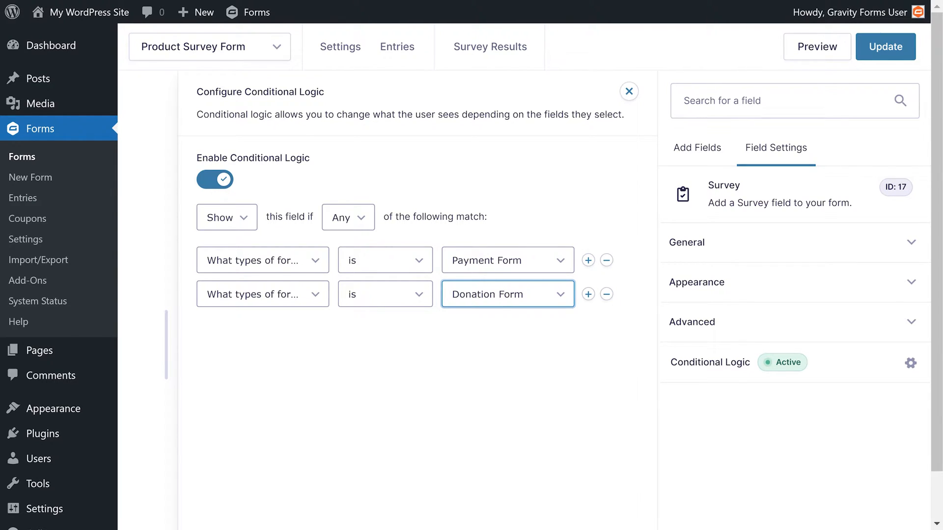
left_click(347, 217)
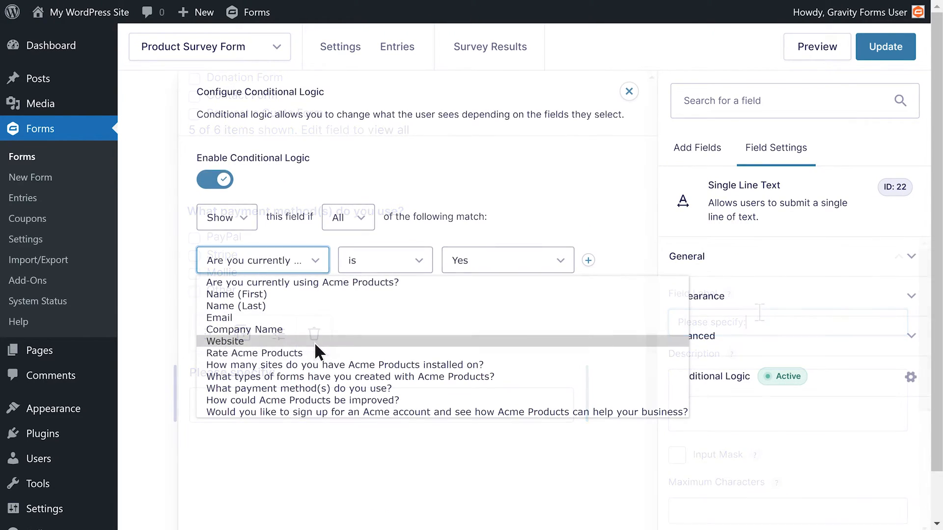
Set the text field's rule to payment method(s) is Other and close the flyout
left_click(299, 389)
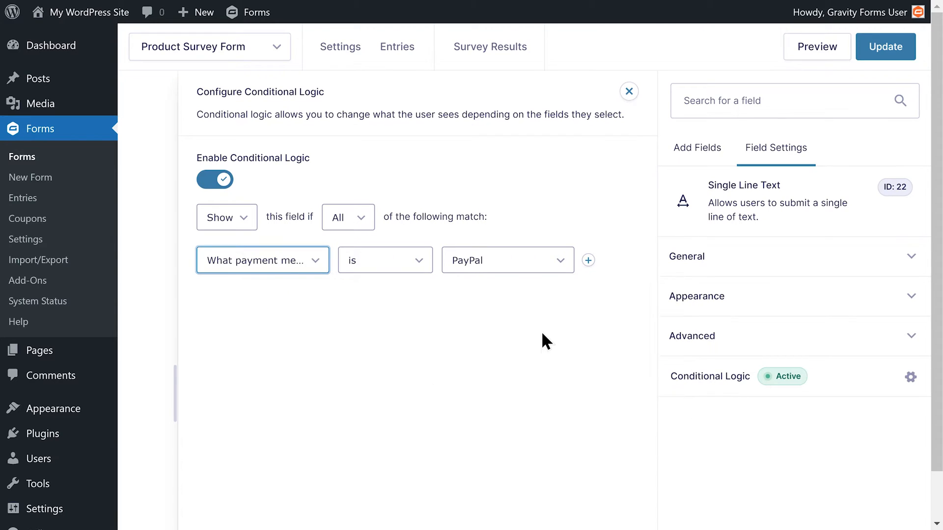
left_click(506, 259)
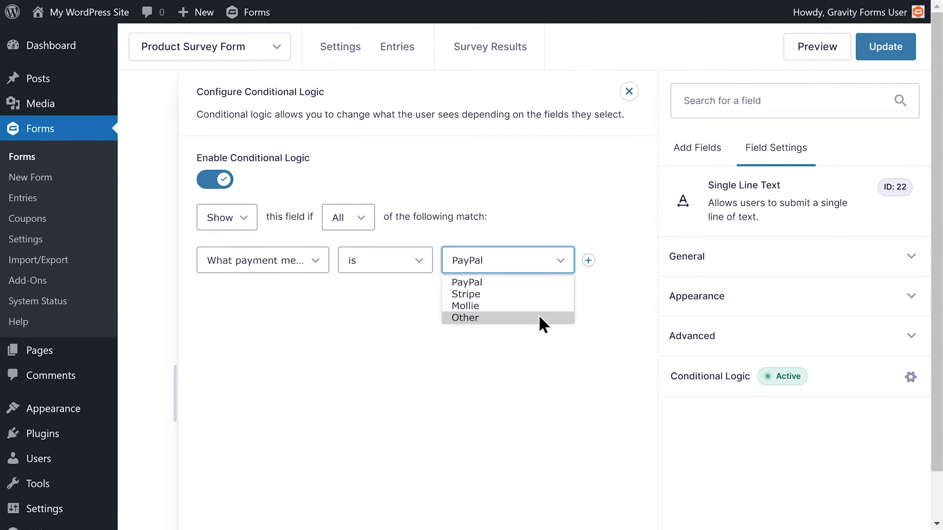
left_click(629, 91)
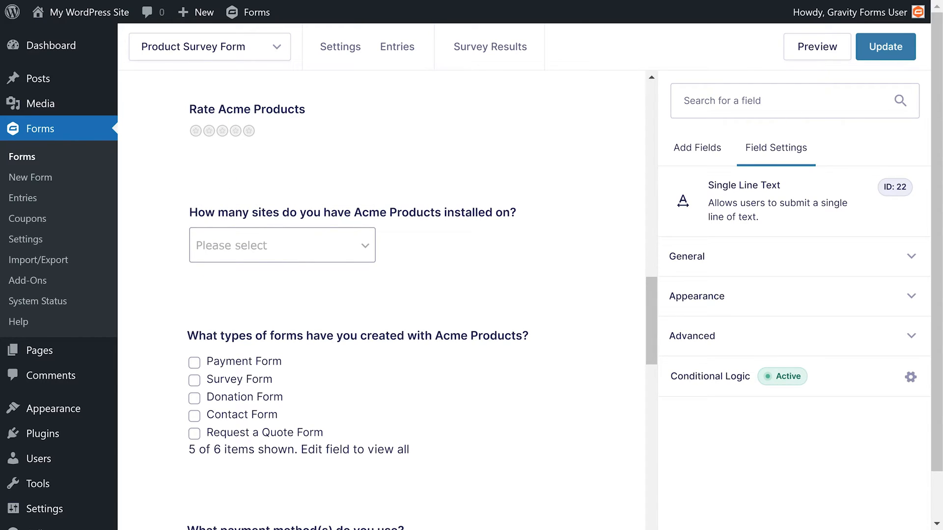
Try the star rating in preview, then show the Rate Acme Products field's Choices settings
left_click(816, 46)
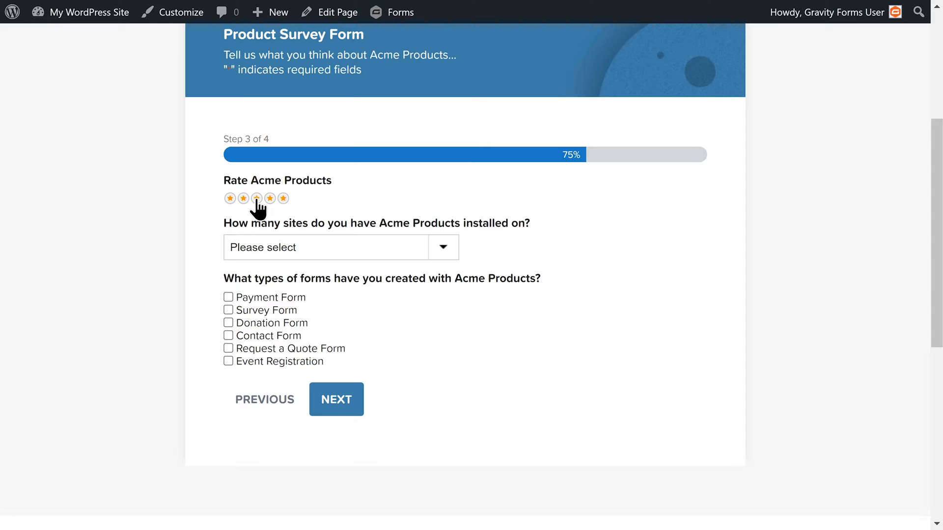
left_click(269, 198)
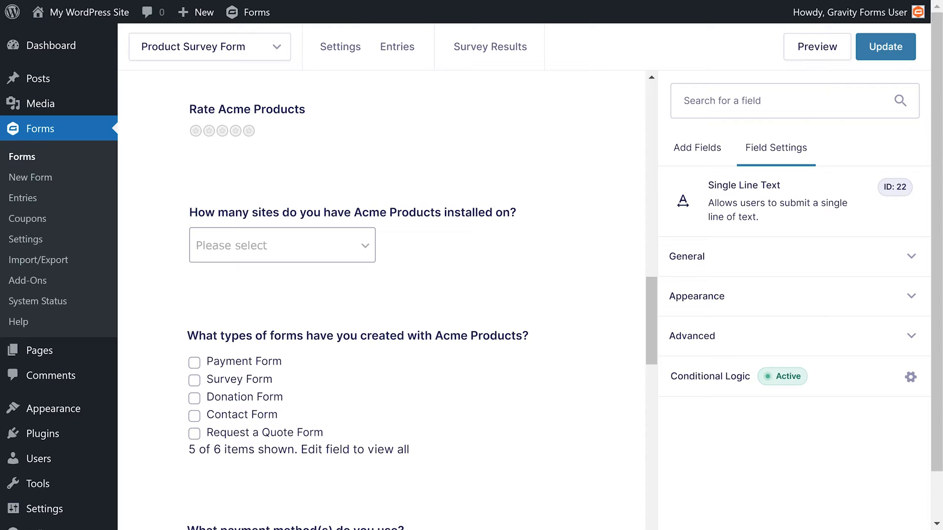
left_click(247, 120)
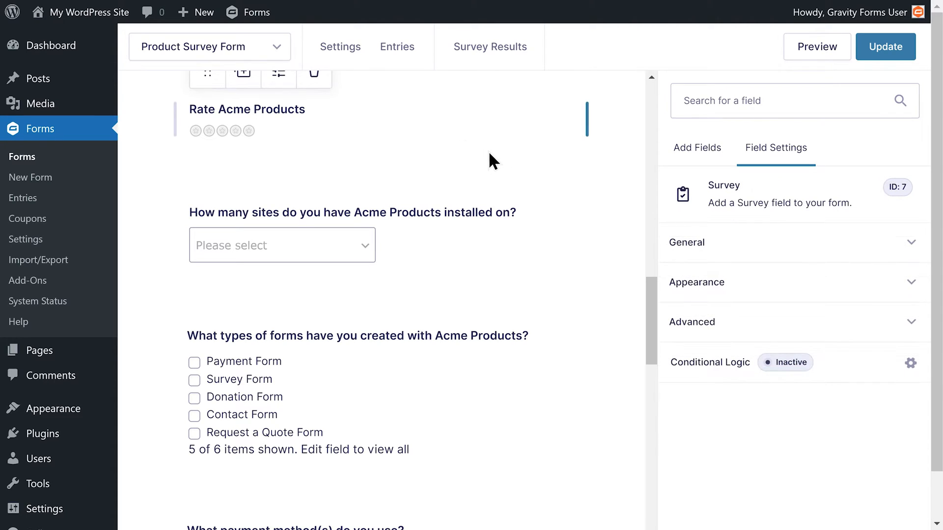
left_click(685, 243)
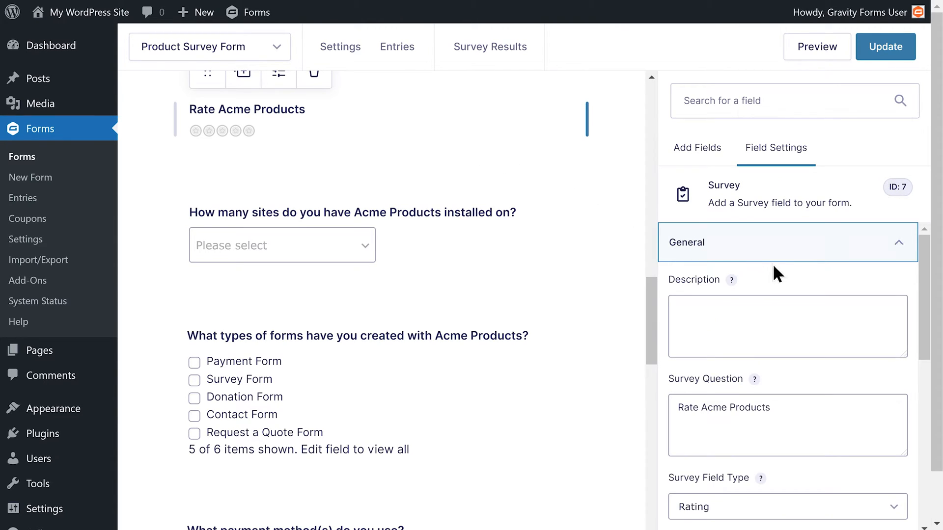
scroll("down", 3)
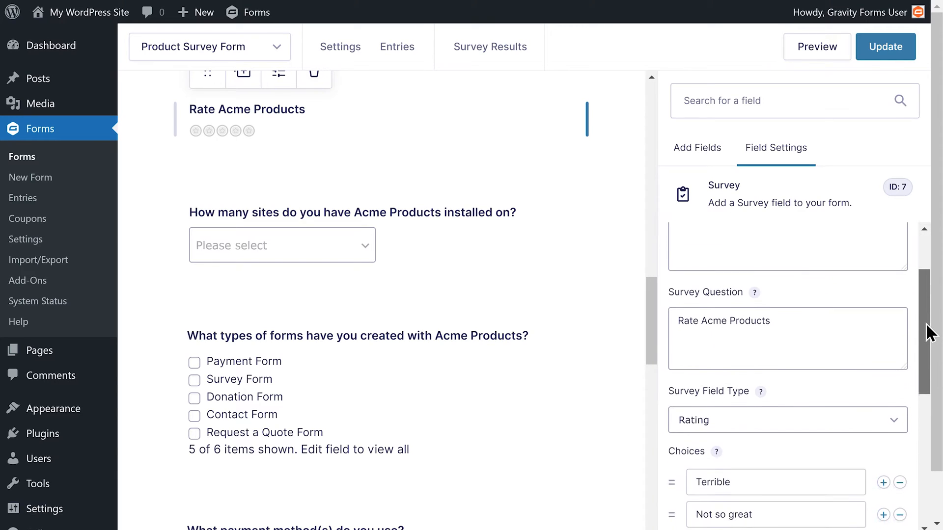
scroll("down", 3)
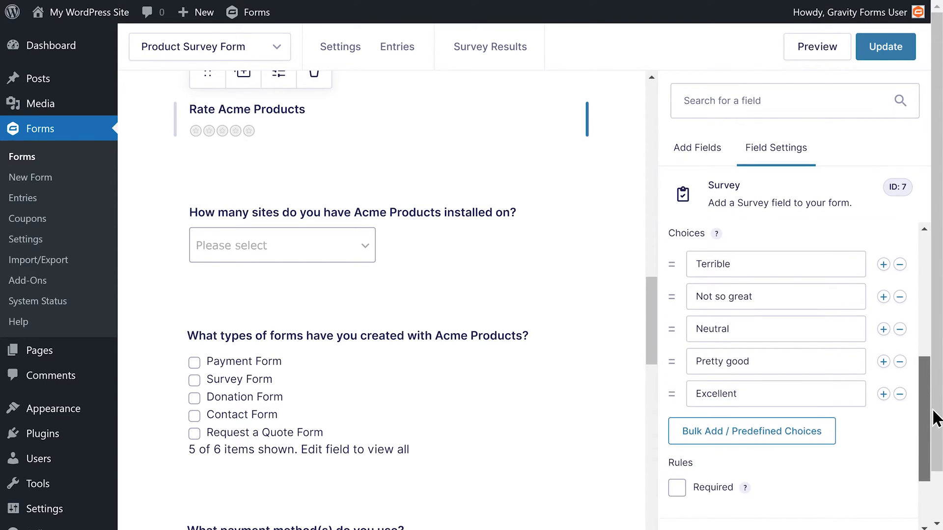
Bulk-edit the rating choices with values 1 to 5, insert them, and select the Feedback field
left_click(751, 431)
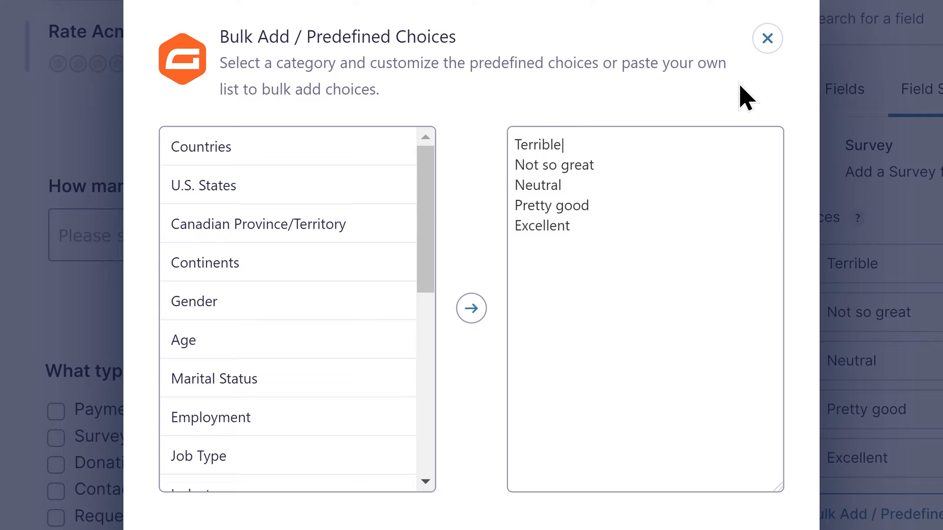
type("1")
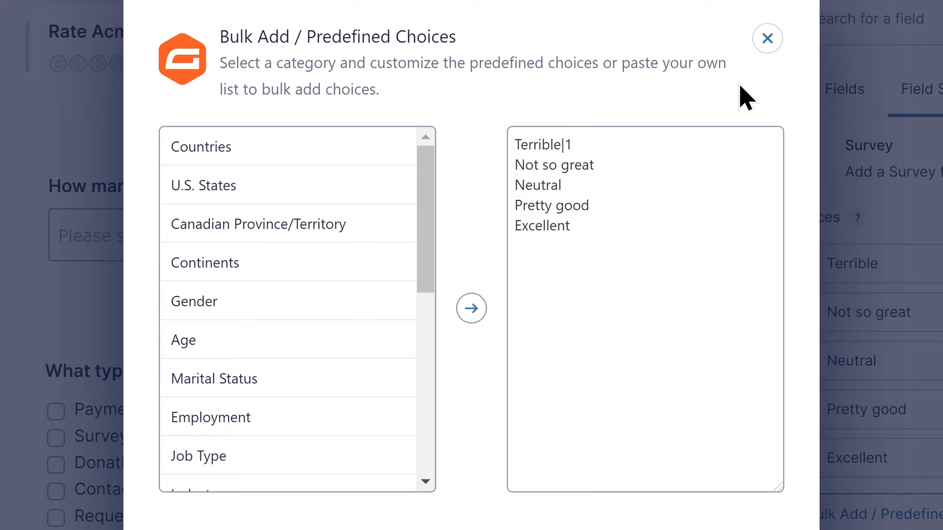
type("|2")
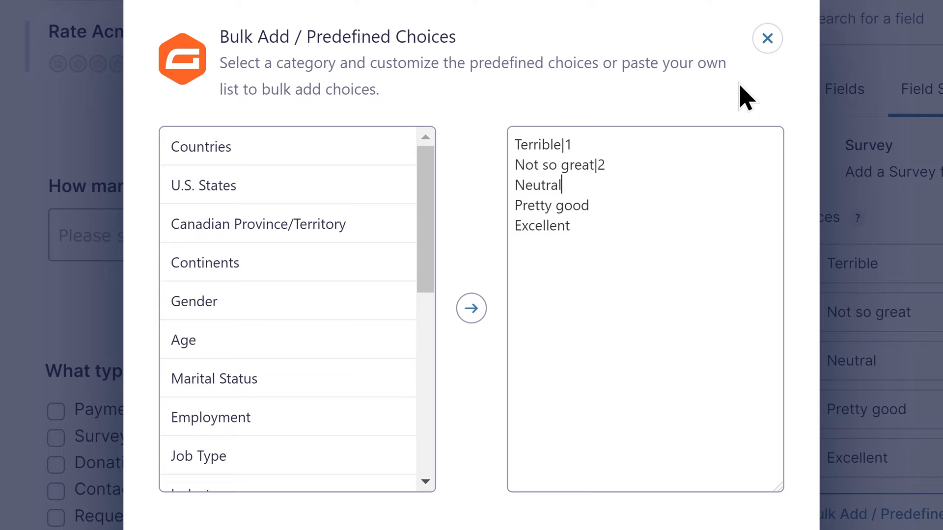
type("|3")
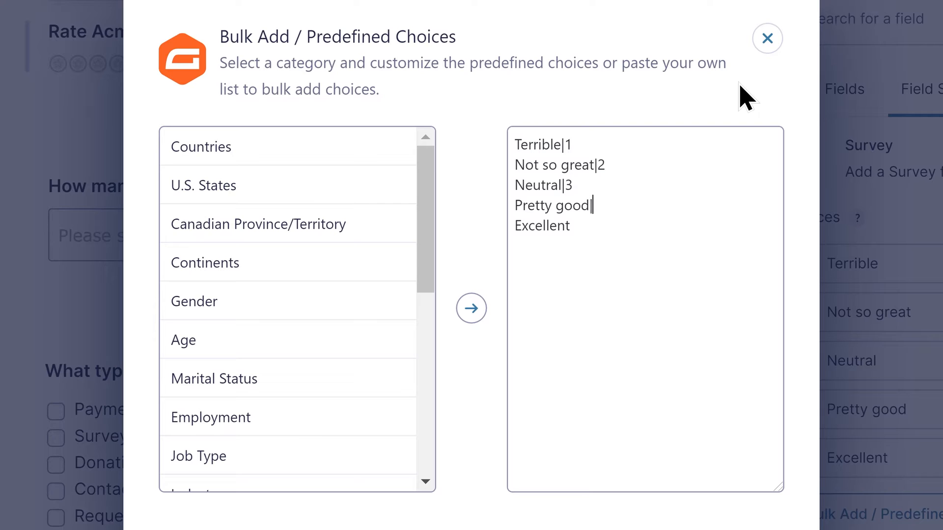
type("|4")
left_click(647, 225)
type("|5")
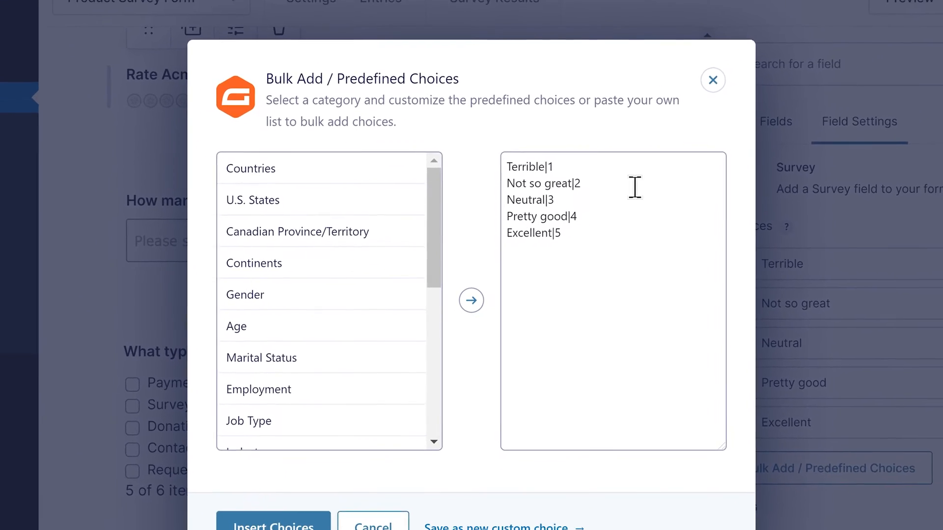
left_click(712, 80)
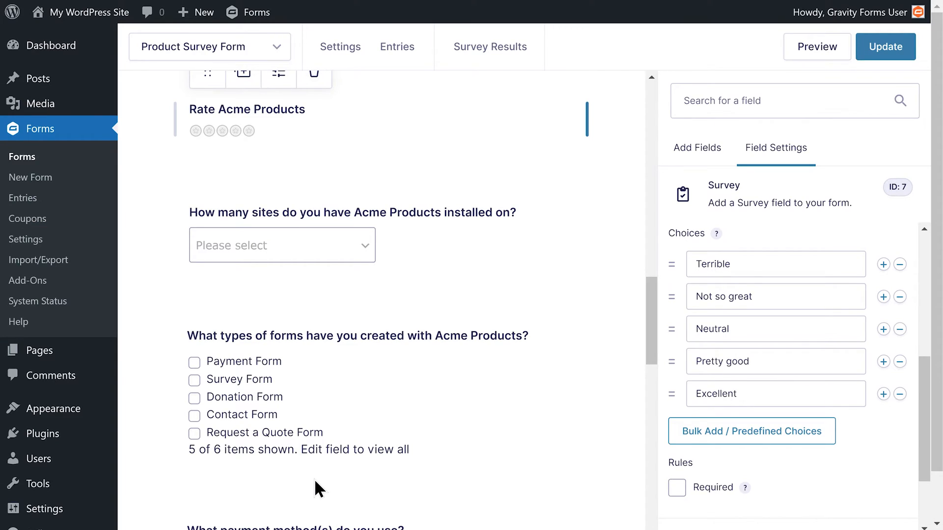
left_click(697, 147)
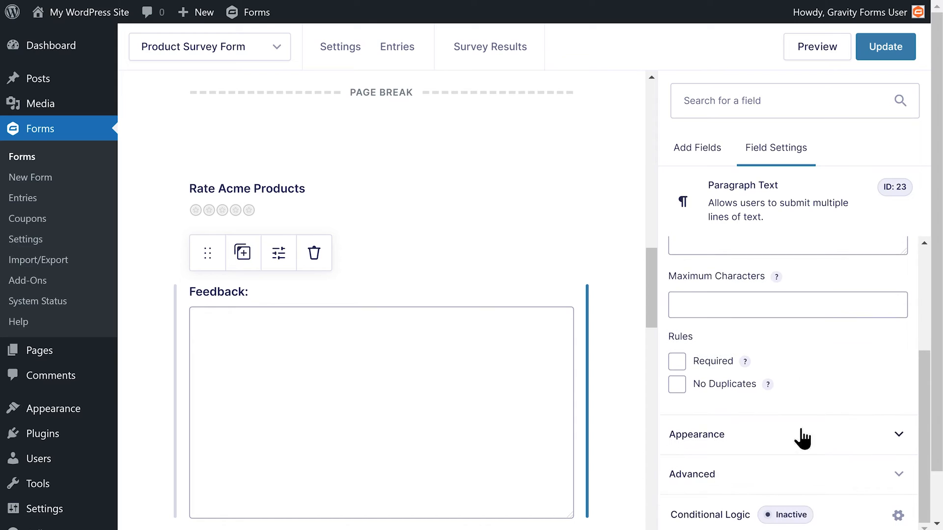
Set the Feedback field's rule to Rate Acme Products less than 5
left_click(899, 514)
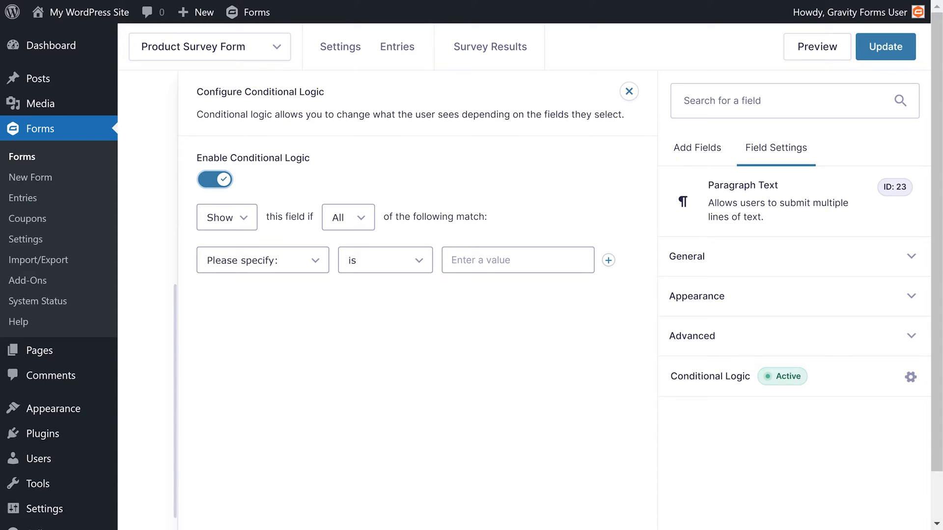
left_click(262, 260)
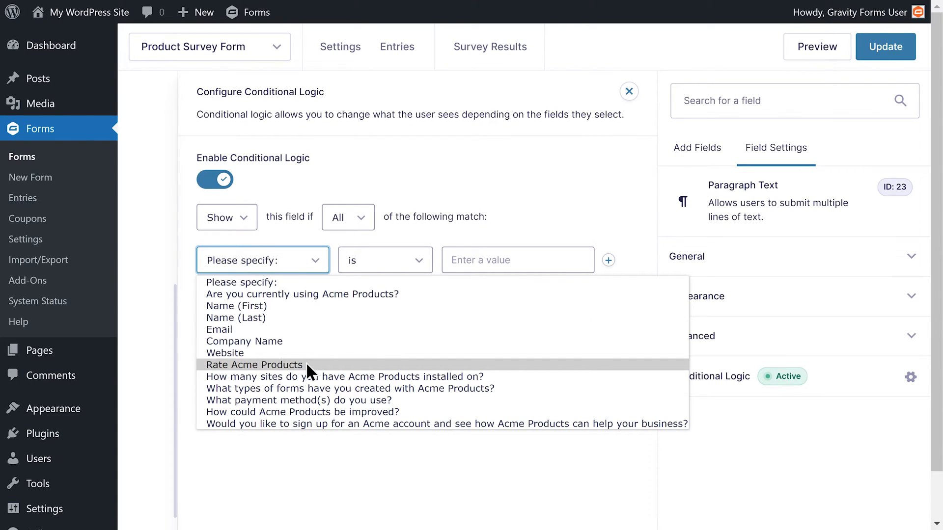
left_click(254, 365)
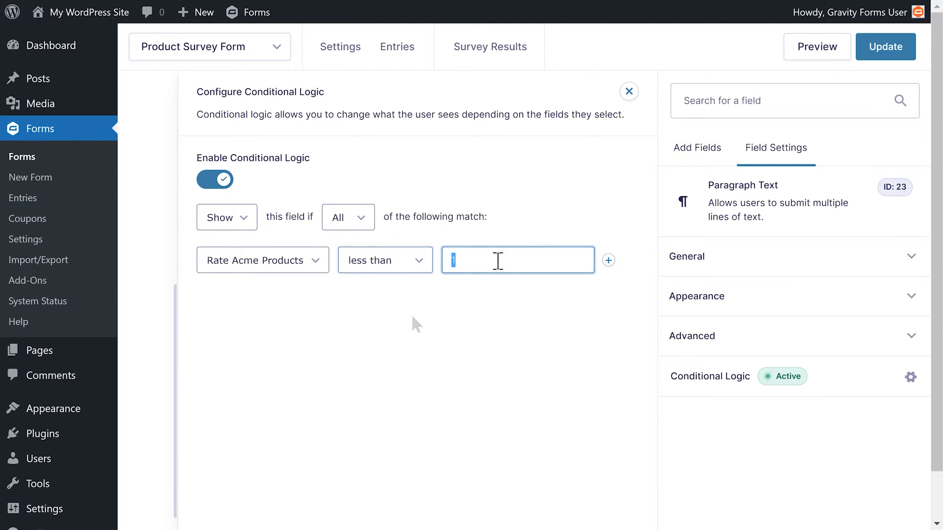
type("5")
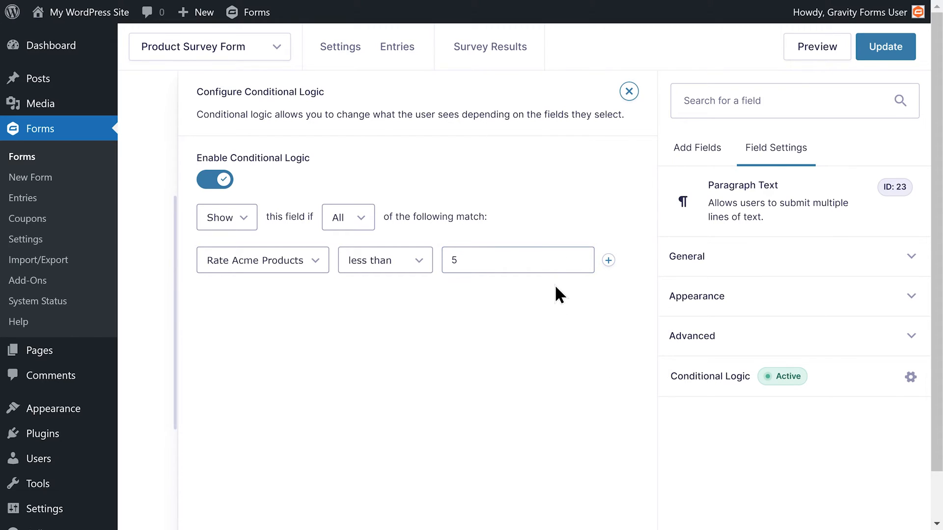
left_click(518, 259)
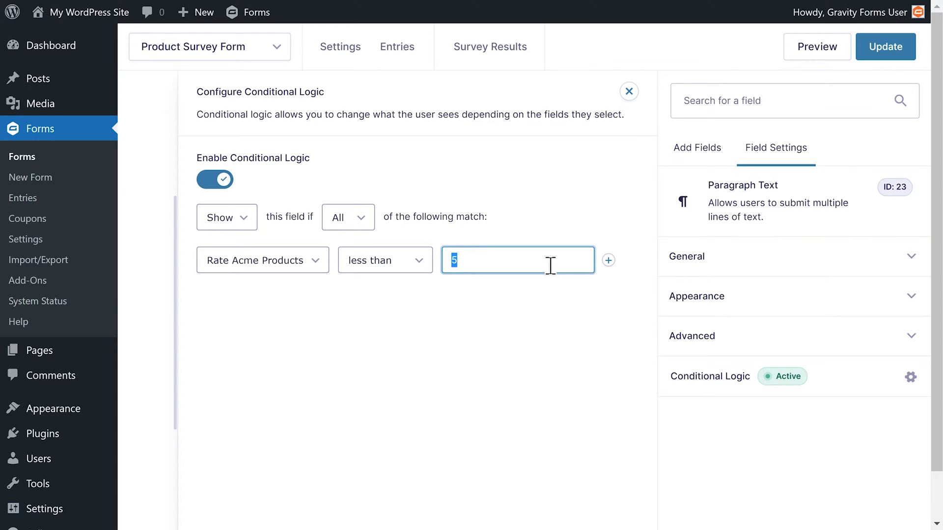
type("4")
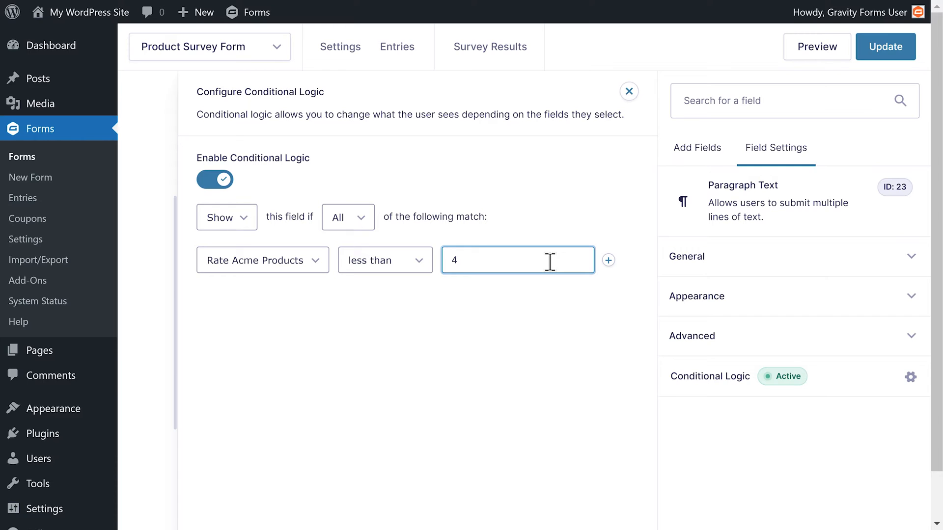
type("5")
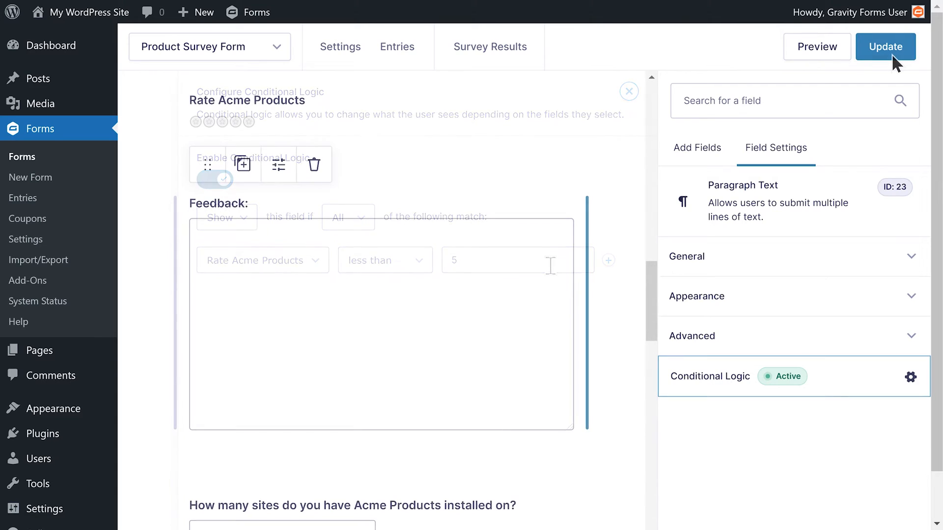
Update and preview: rate five stars, answer No, go Next and answer the sign-up question
left_click(816, 46)
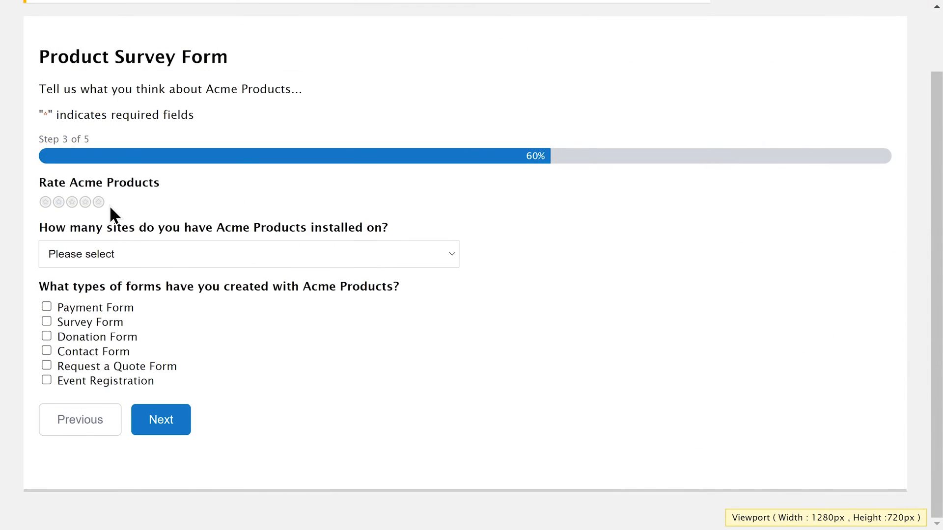
left_click(98, 202)
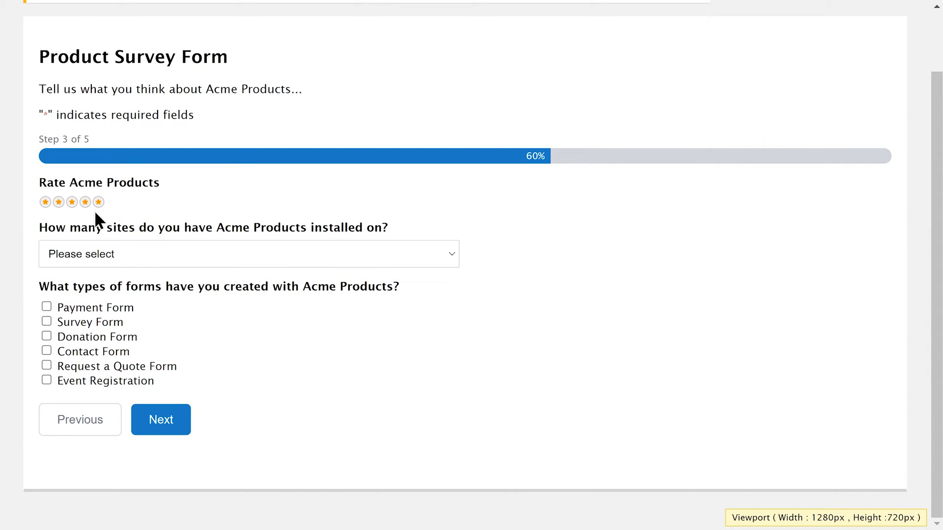
left_click(84, 203)
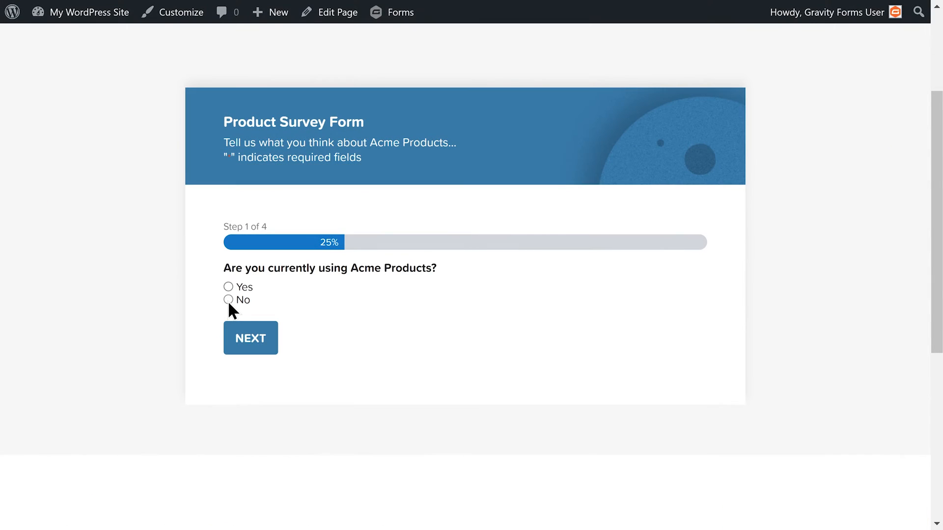
left_click(227, 299)
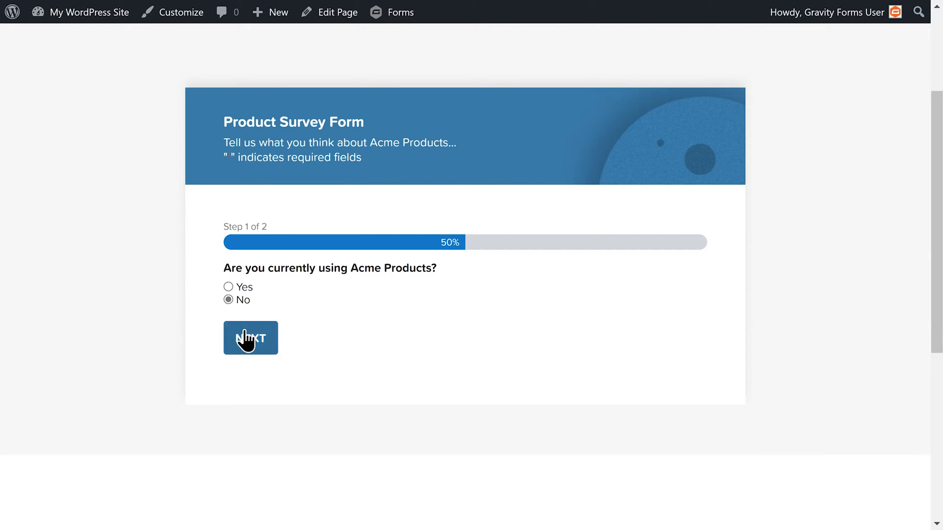
left_click(251, 337)
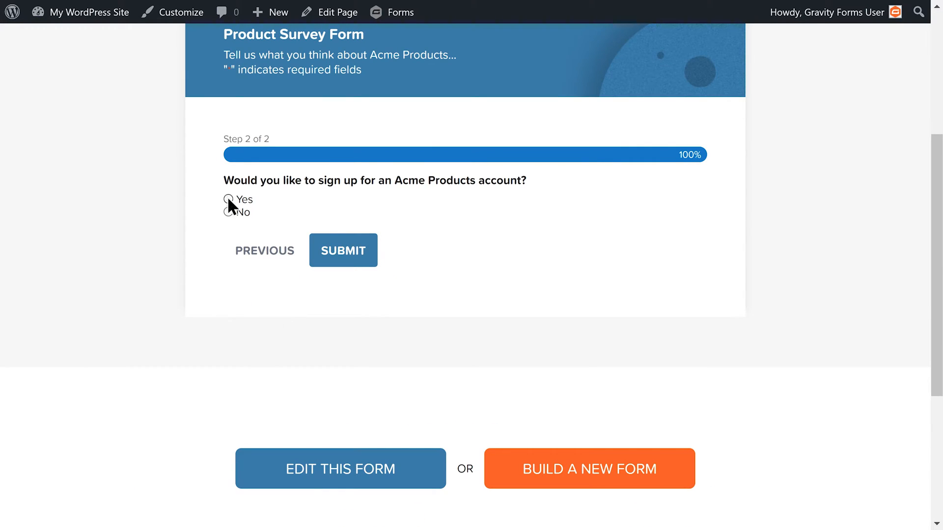
left_click(229, 199)
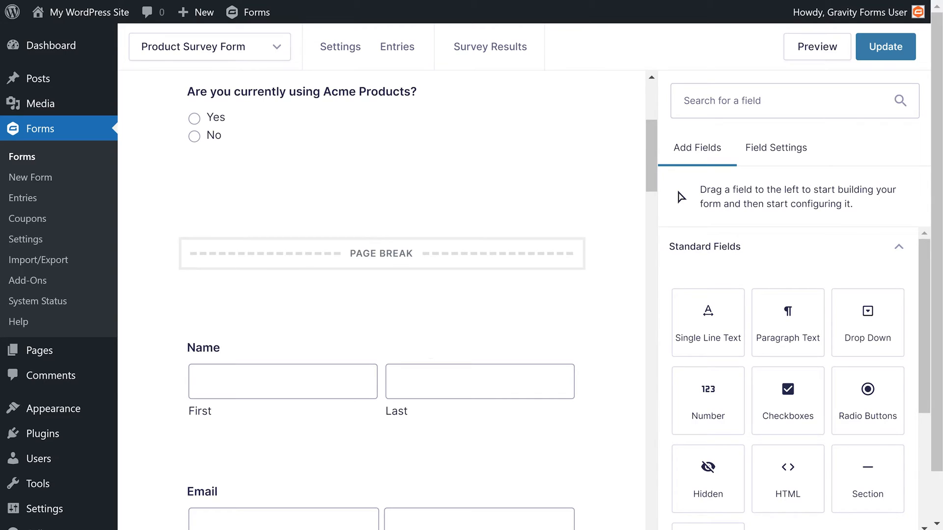
Select the page break below the first question and enable its Page Conditional Logic
left_click(381, 254)
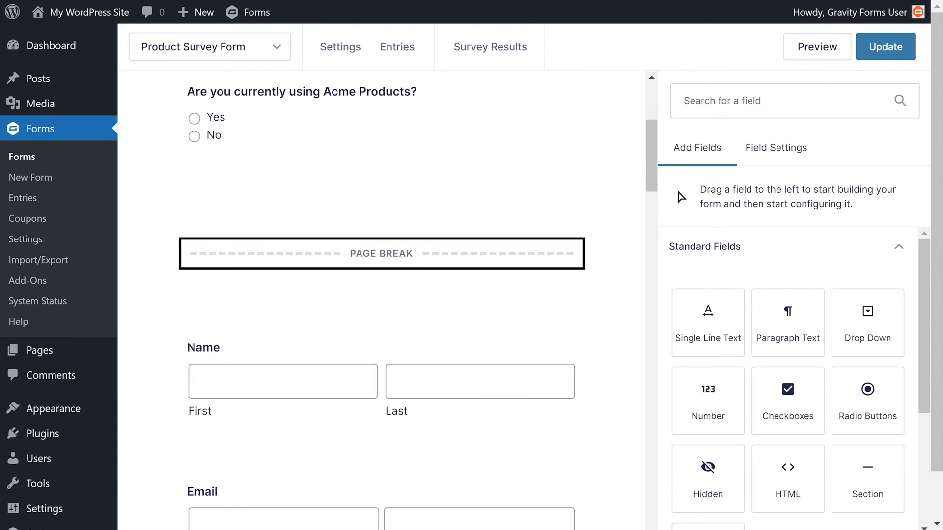
left_click(301, 117)
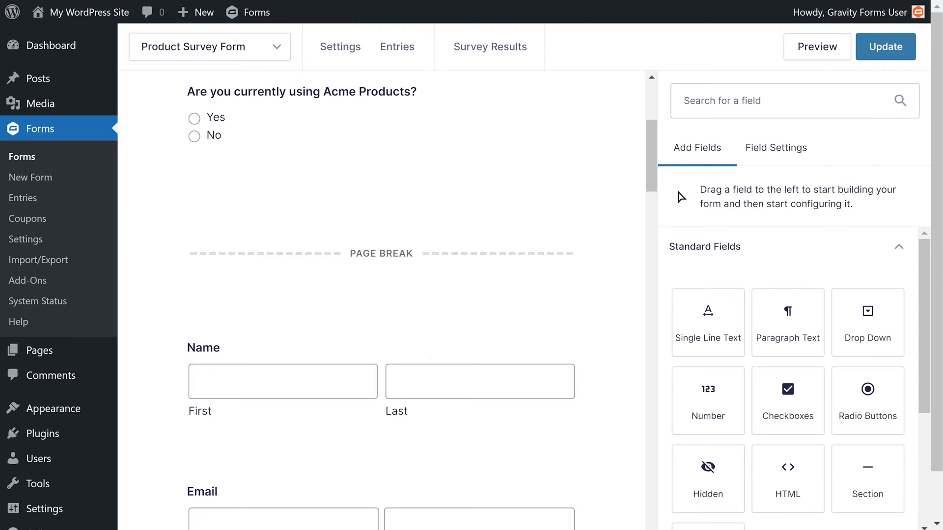
scroll("down", 3)
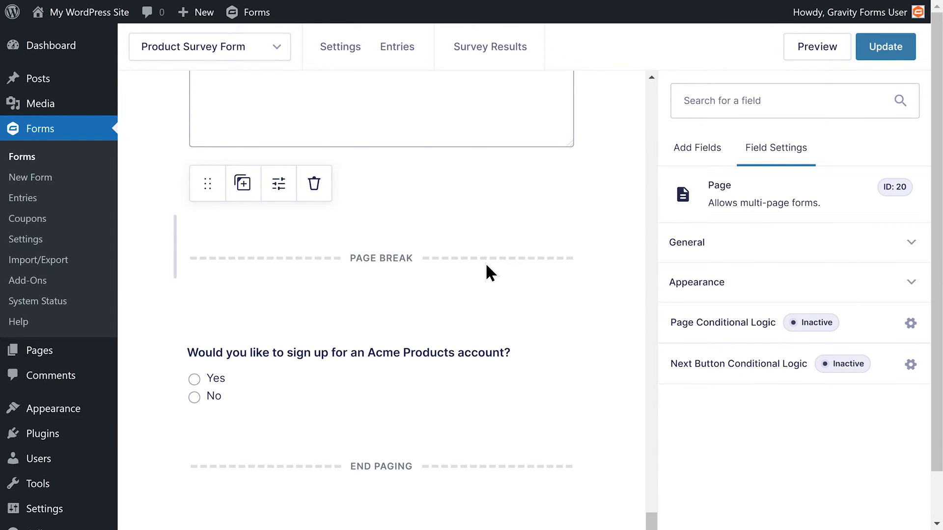
mouse_move(672, 323)
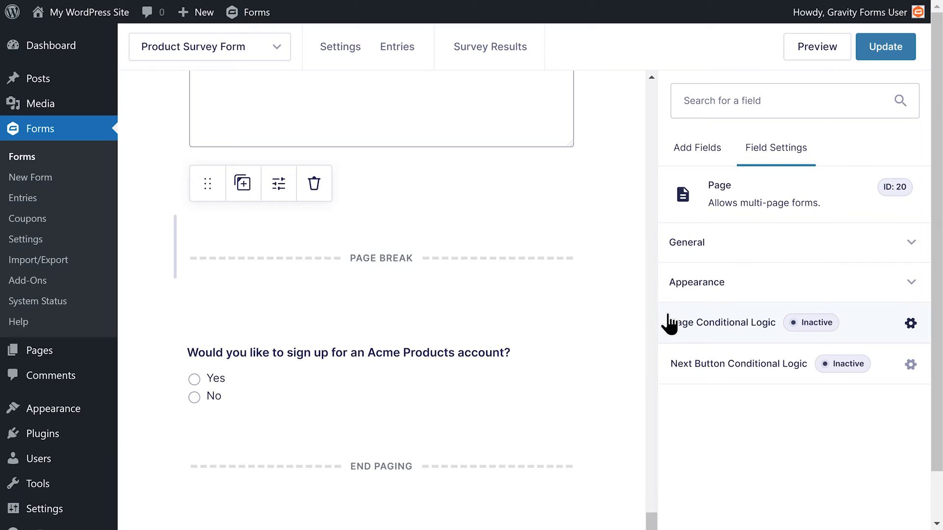
left_click(909, 323)
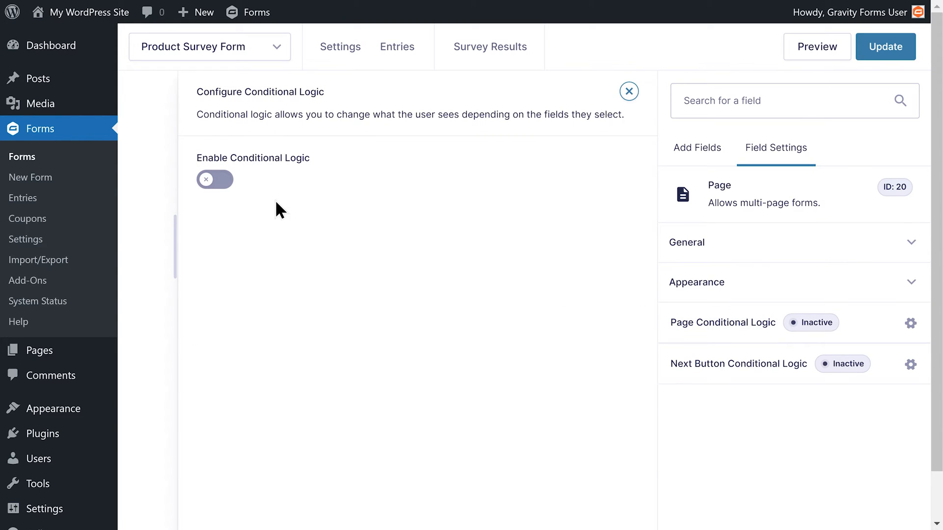
left_click(215, 179)
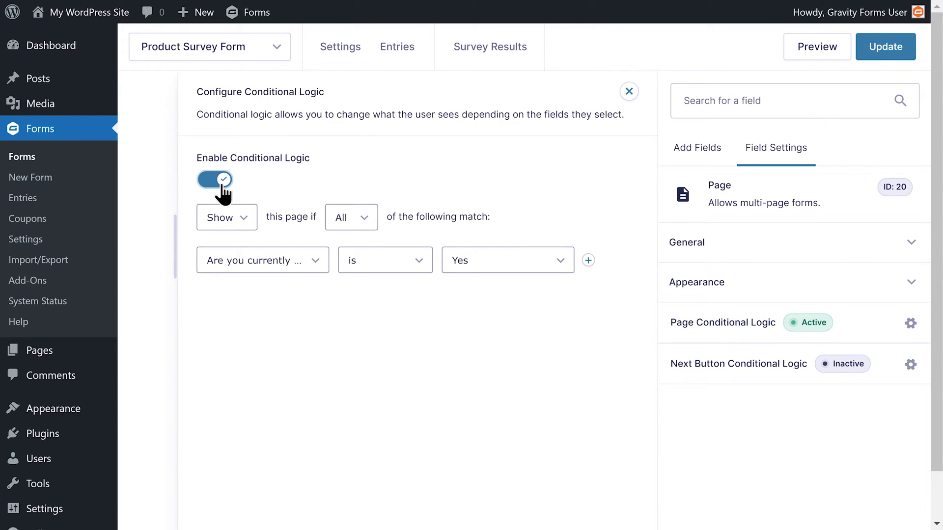
Set the page rule to 'Are you currently using Acme Products?' is No and close
left_click(262, 259)
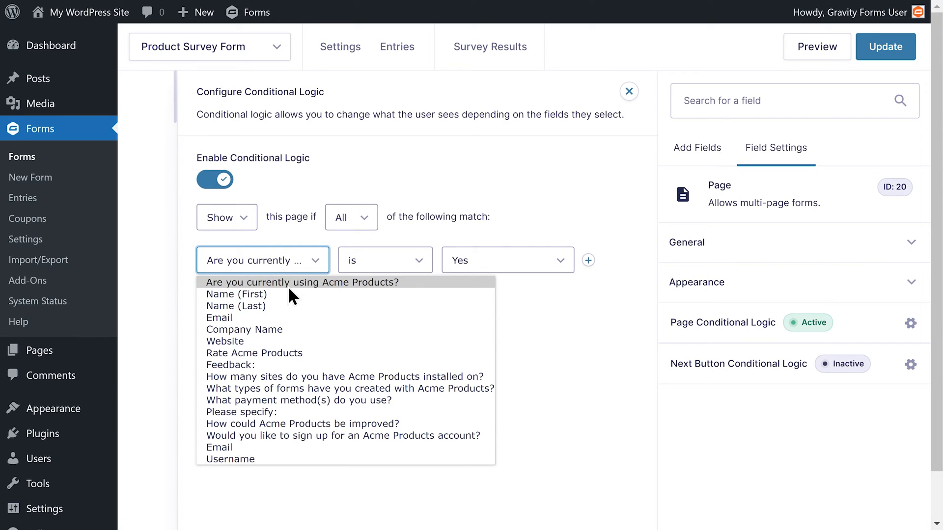
left_click(506, 259)
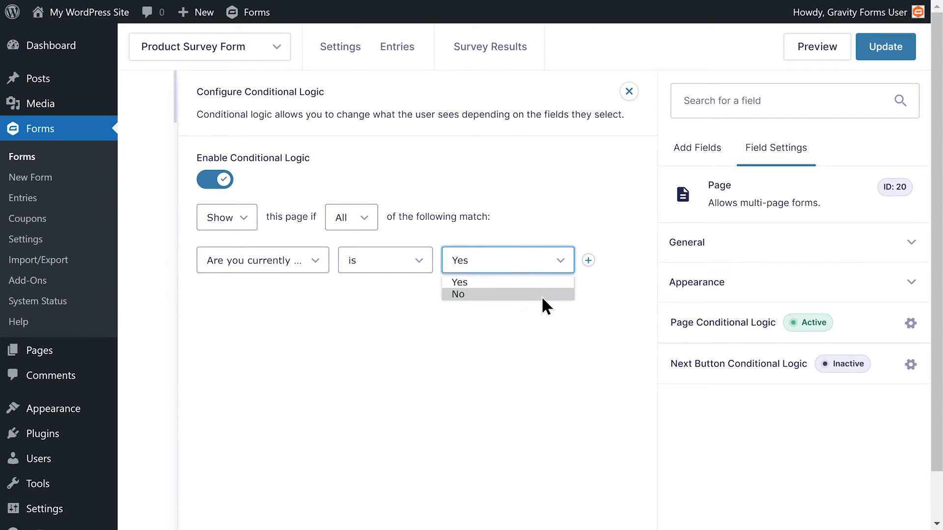
left_click(458, 294)
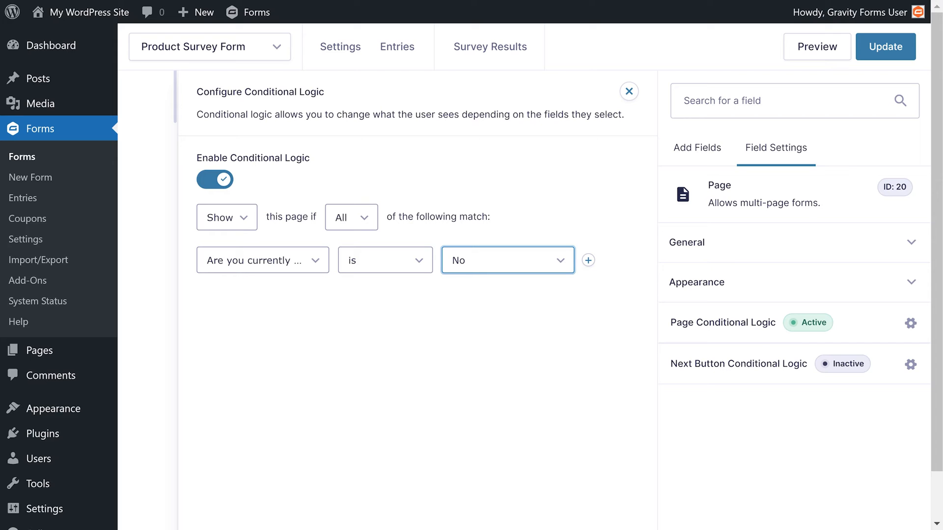
left_click(628, 91)
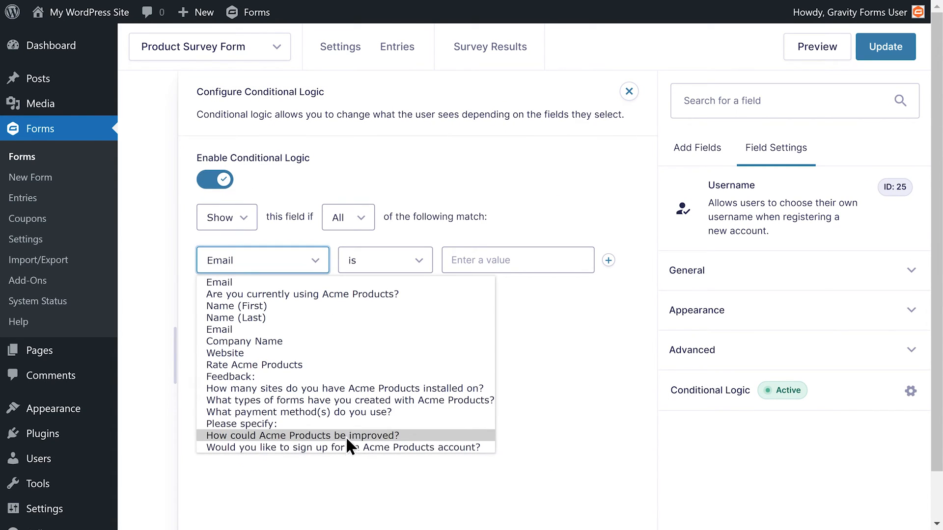
Set the Username rule to the account sign-up question is Yes and close the panel
left_click(342, 448)
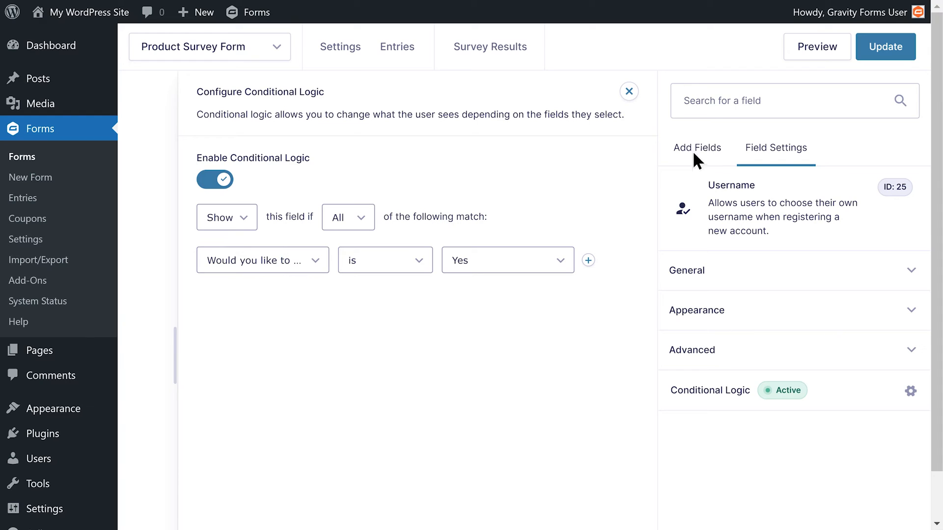
left_click(629, 91)
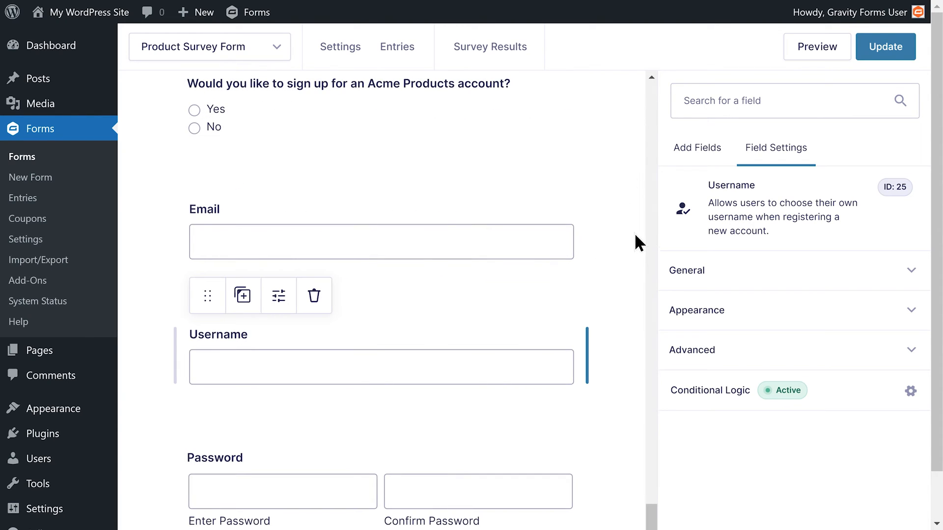
left_click(697, 148)
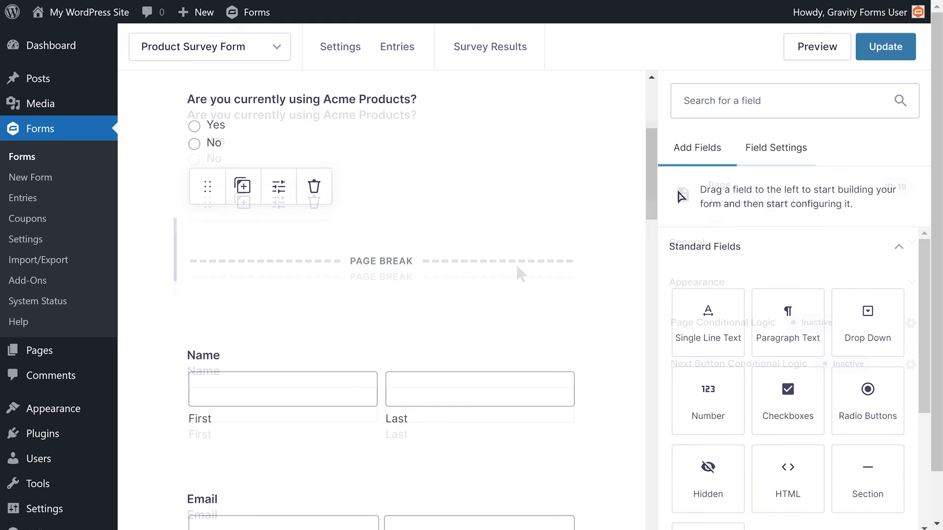
Make the first page break Hide if currently using Acme Products is Yes, then preview
left_click(909, 323)
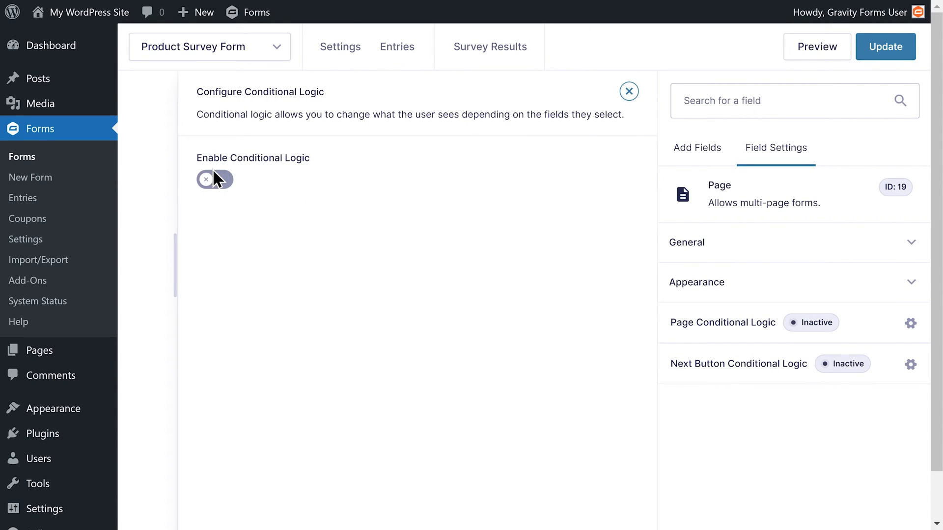
left_click(214, 179)
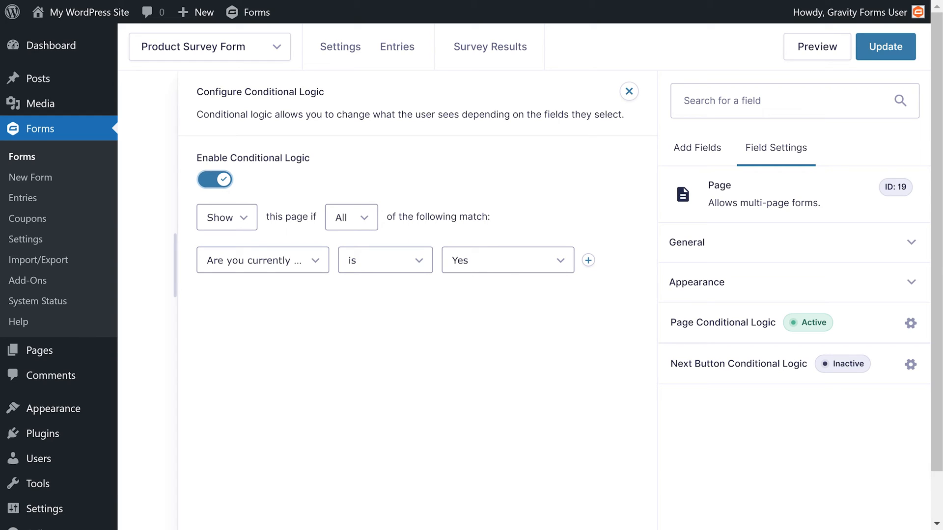
mouse_move(252, 234)
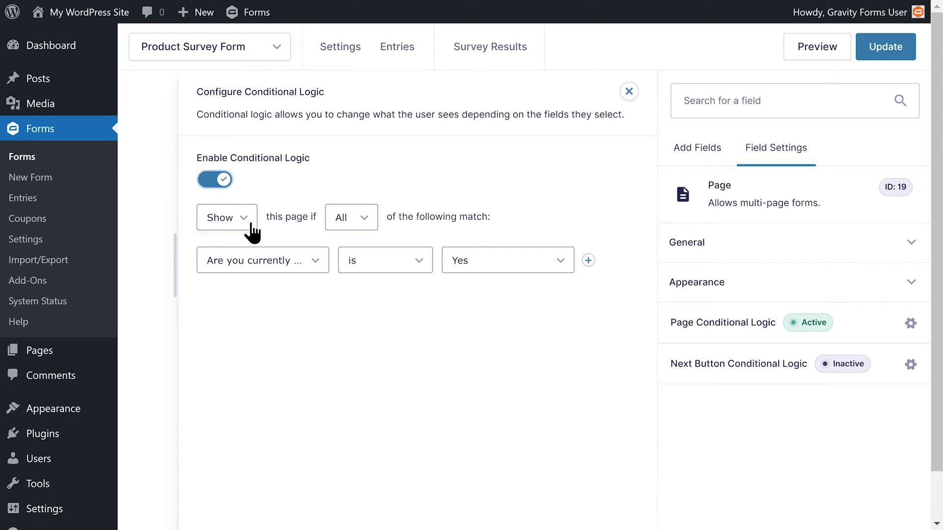
left_click(226, 217)
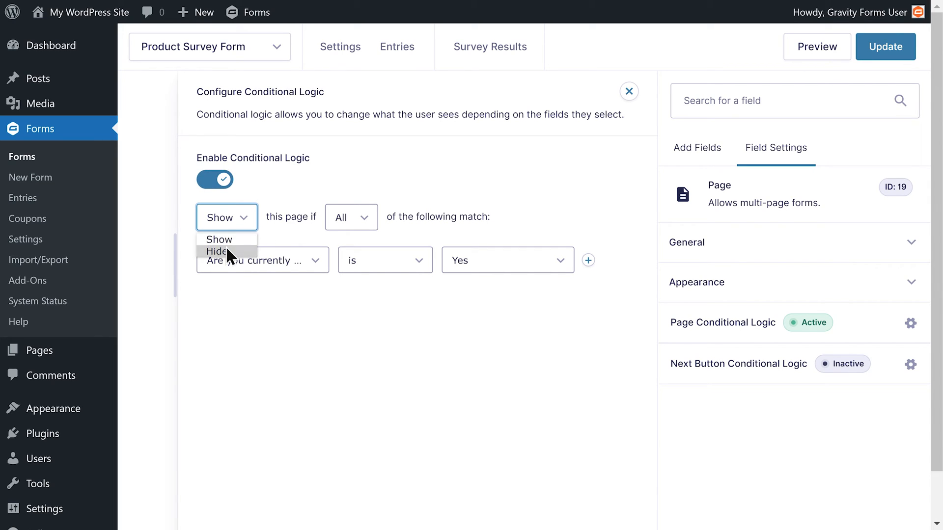
left_click(216, 250)
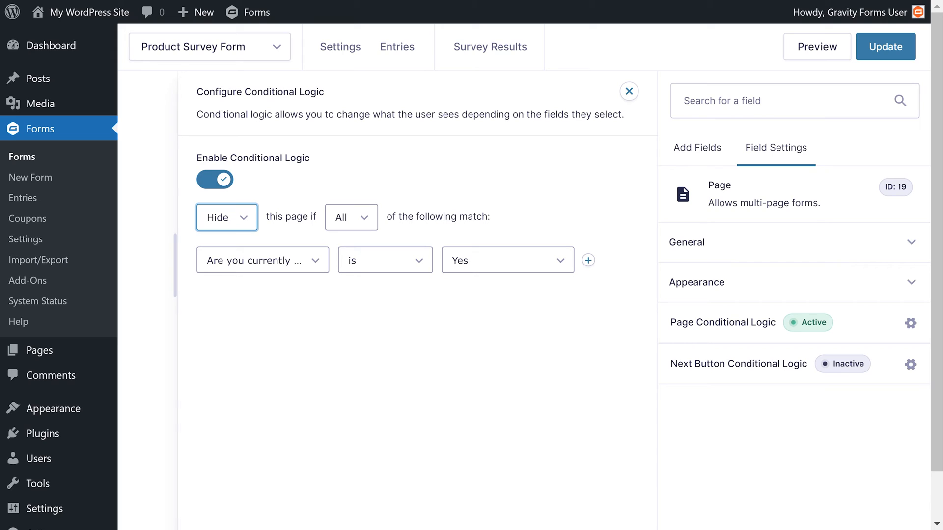
left_click(261, 259)
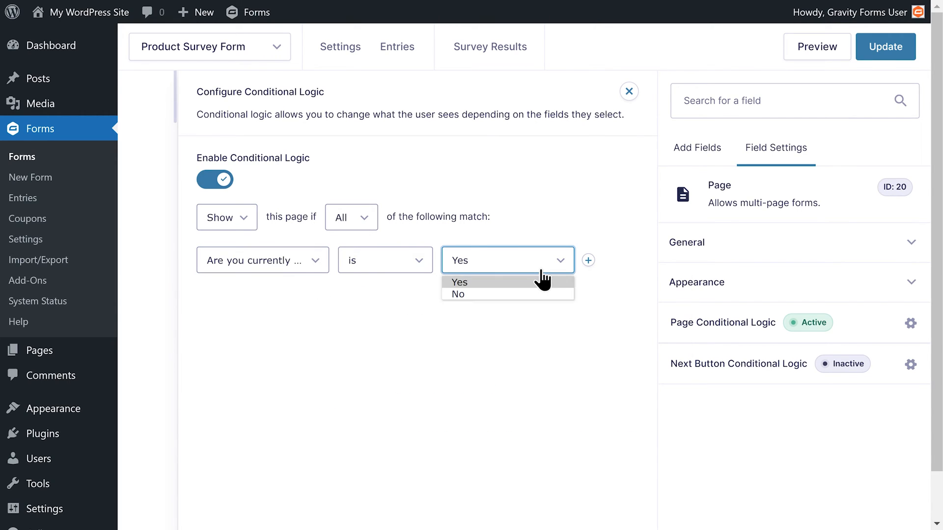
left_click(458, 294)
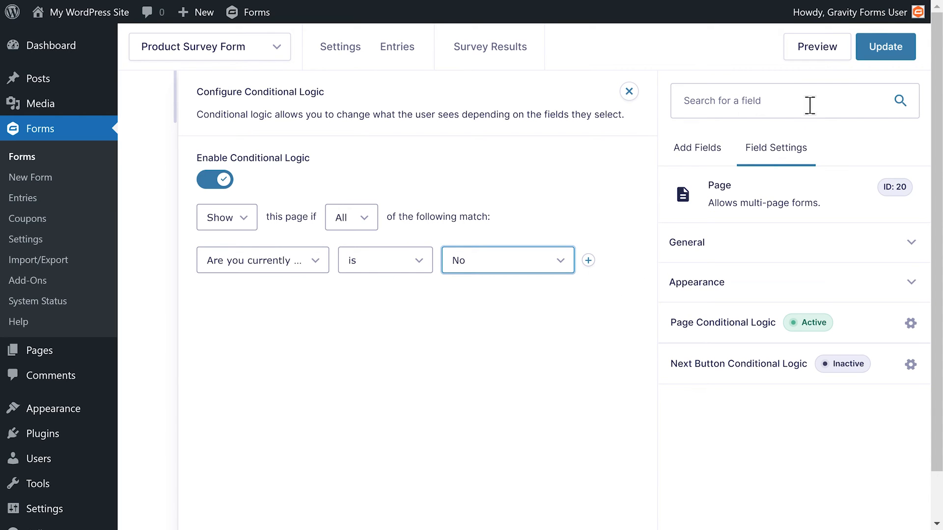
left_click(816, 46)
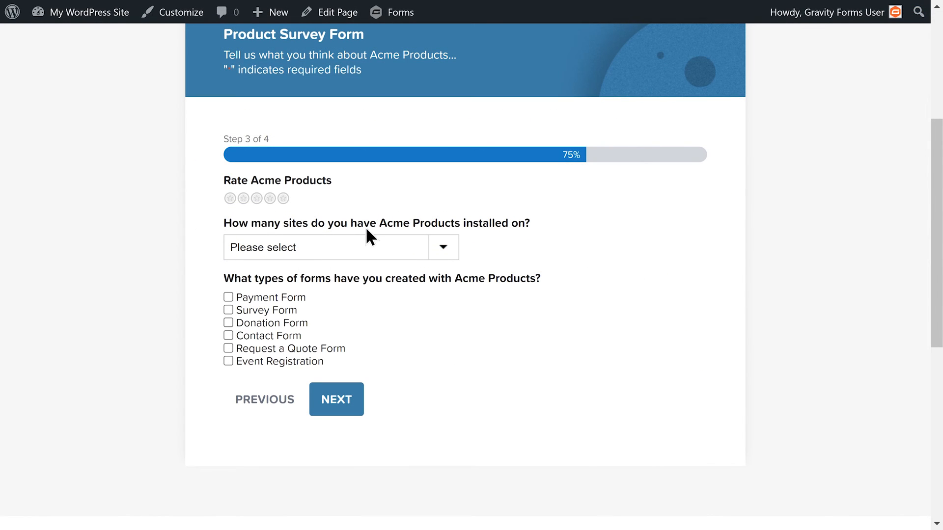
Answer No to using Acme Products in the preview and advance, confirming a two-step survey
left_click(283, 199)
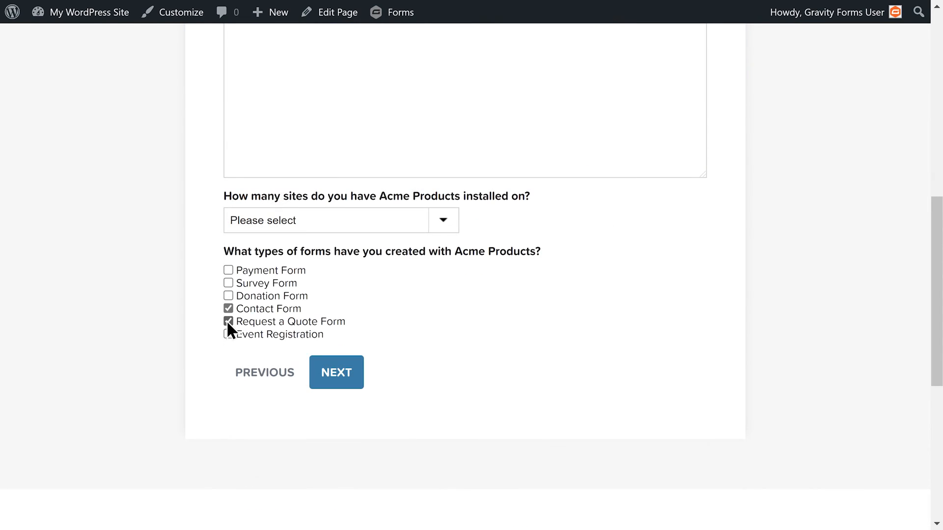
left_click(228, 295)
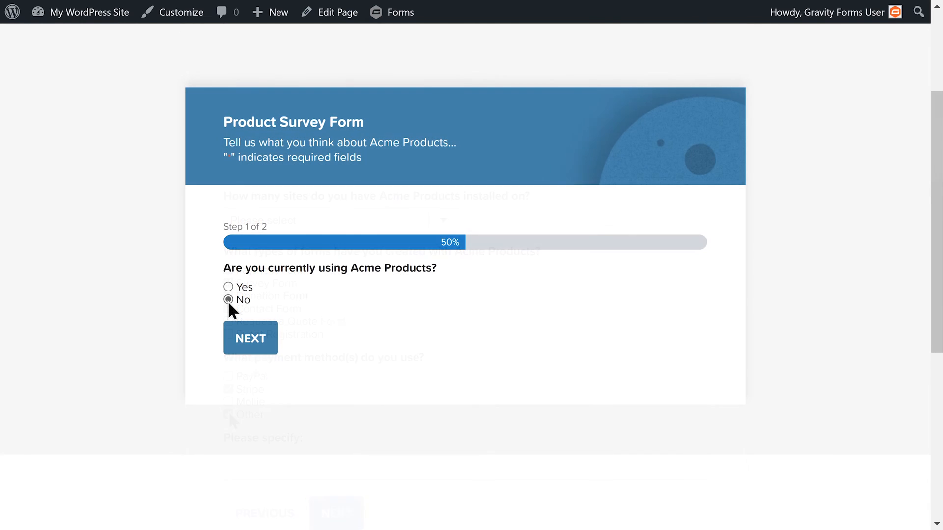
left_click(251, 338)
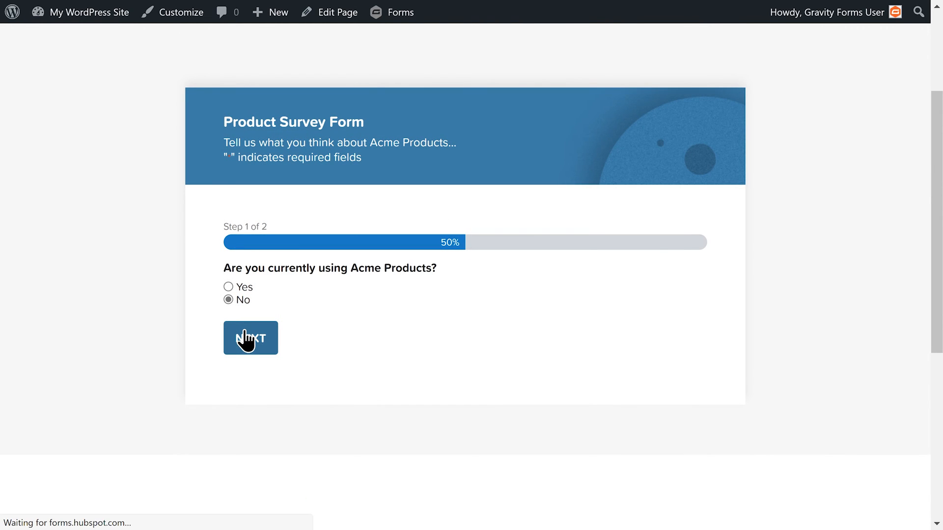
left_click(251, 338)
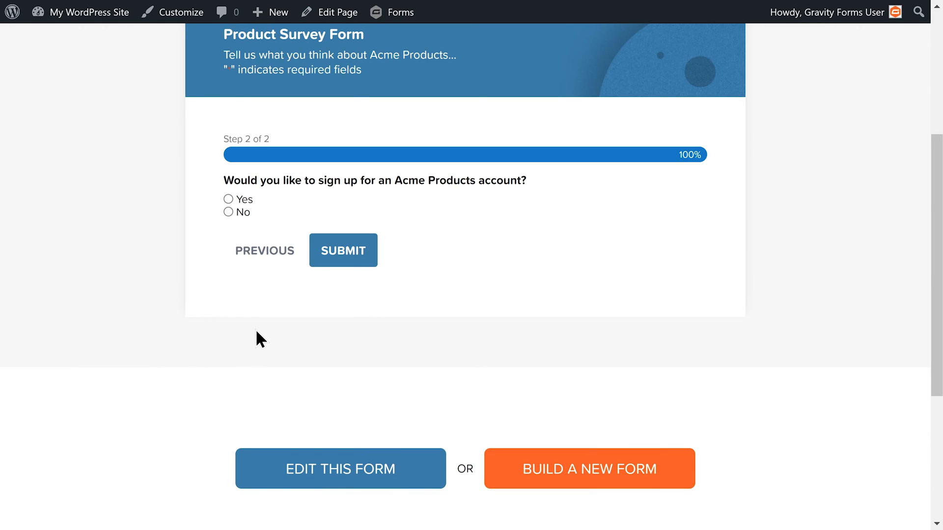
Answer Yes to signing up, revealing account fields, then reload and answer Yes to using Acme Products
left_click(227, 199)
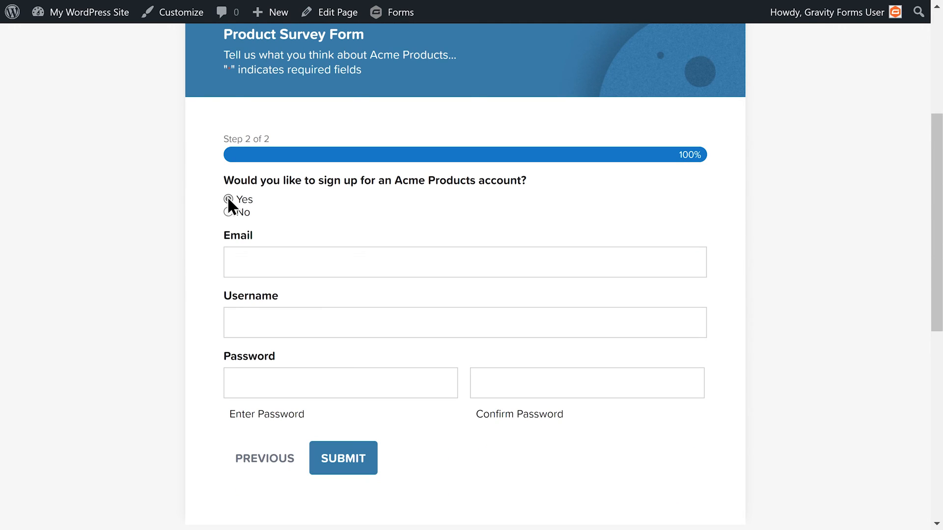
left_click(264, 458)
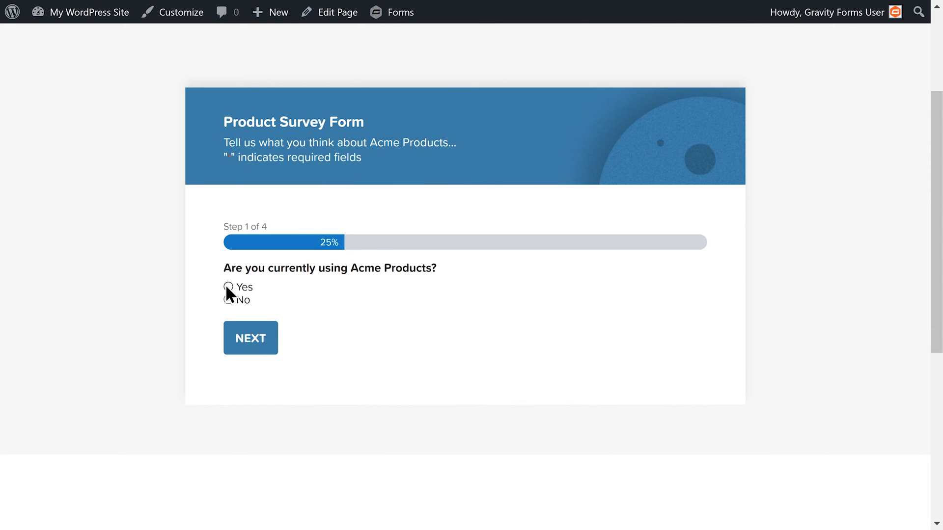
left_click(228, 287)
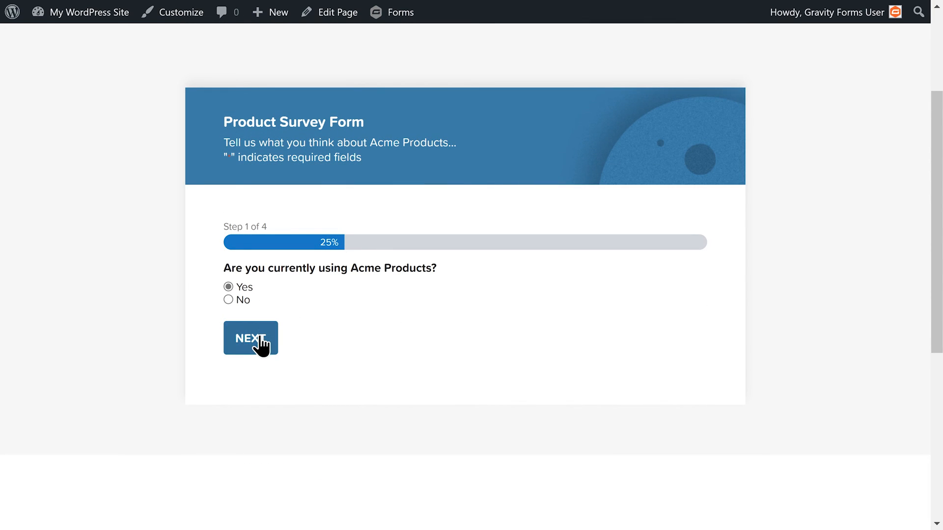
mouse_move(323, 350)
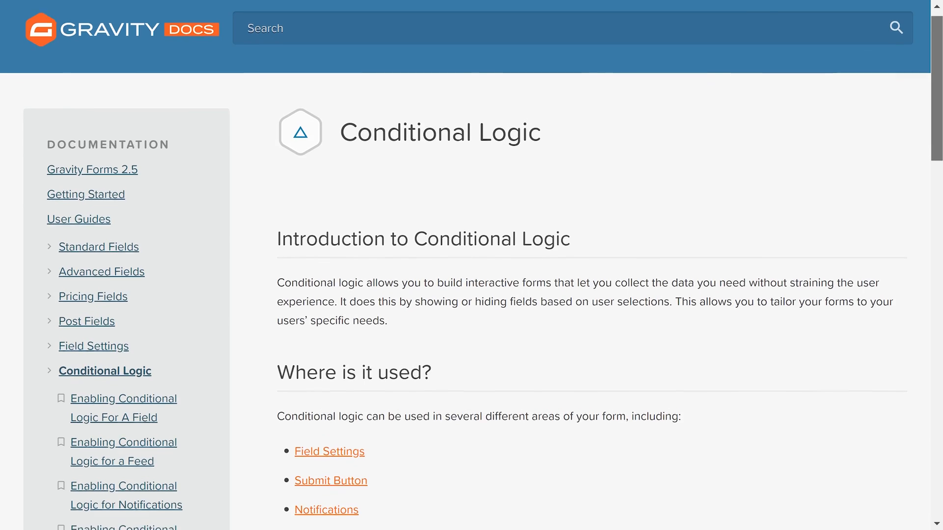
Scroll down the Conditional Logic docs through the 'Where is it used?' section
scroll("down", 3)
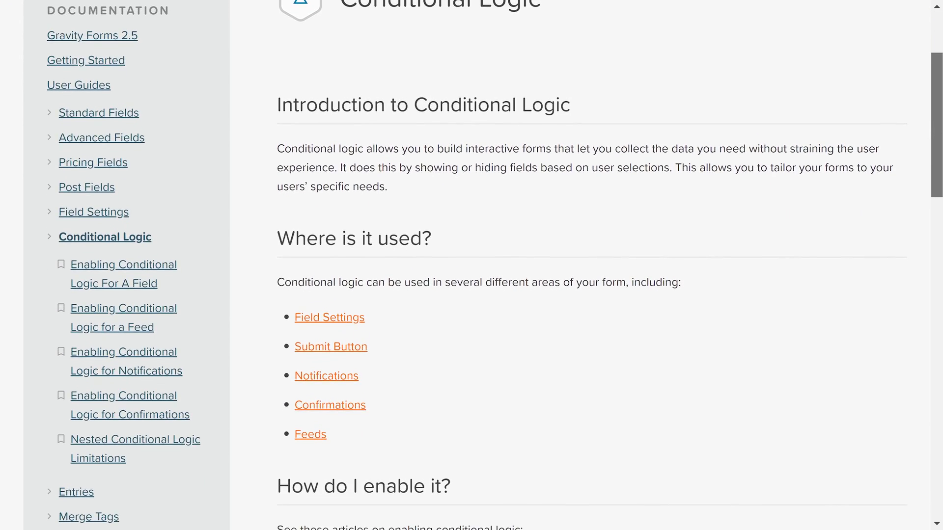
scroll("down", 3)
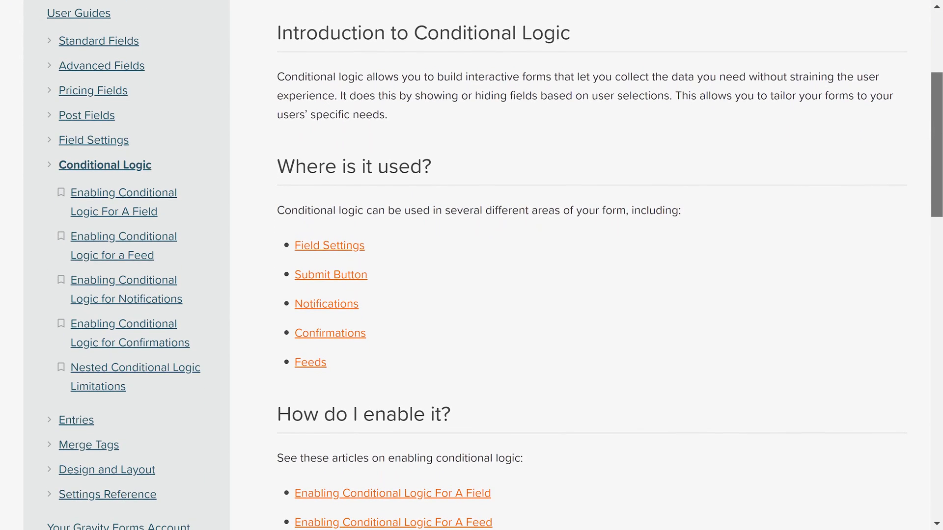